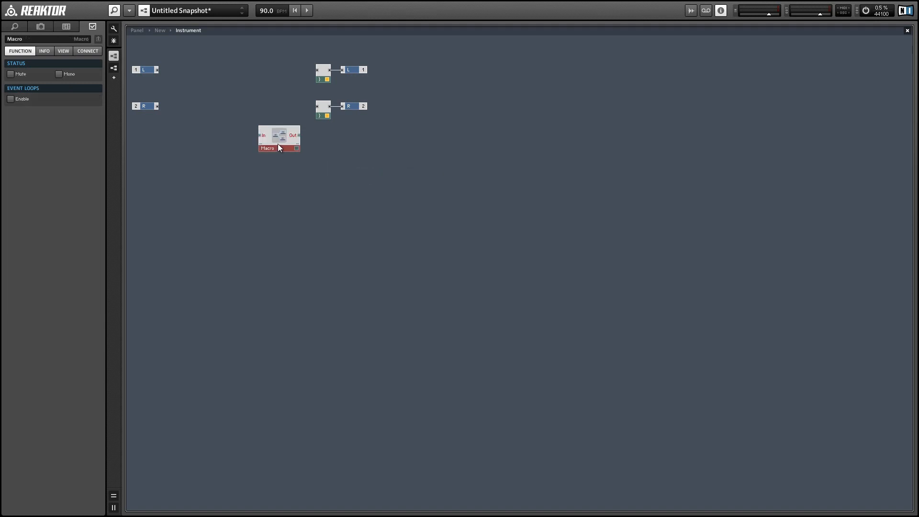
Step: Enter the Macro module to reveal its In and Out ports
double_click(279, 138)
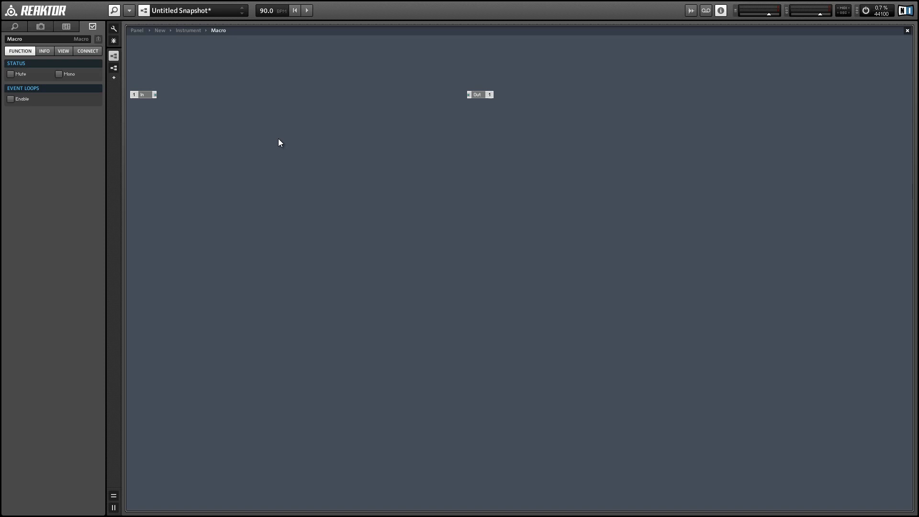
Step: Insert a Snapshot module (Built-In Module > Auxiliary) into the empty macro
right_click(278, 143)
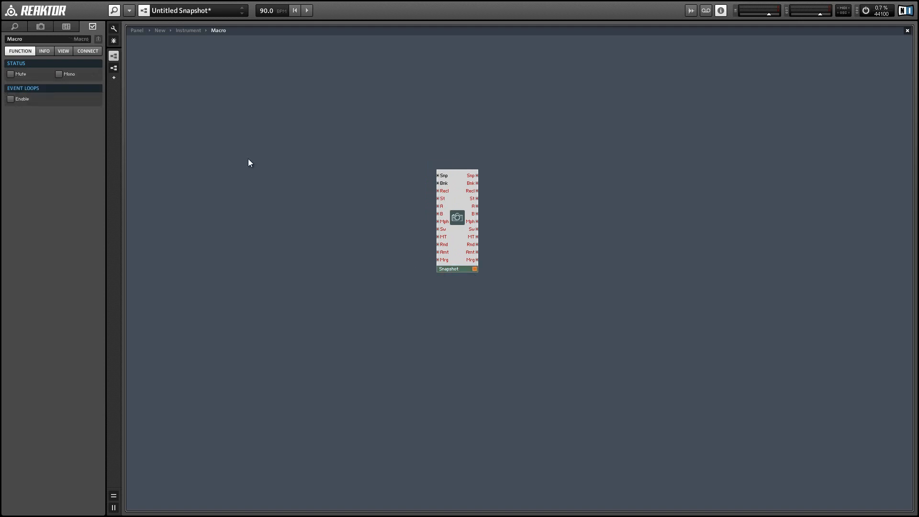
Step: Insert an LFO module beside the Snapshot, its frequency fed by a constant of 1
right_click(271, 148)
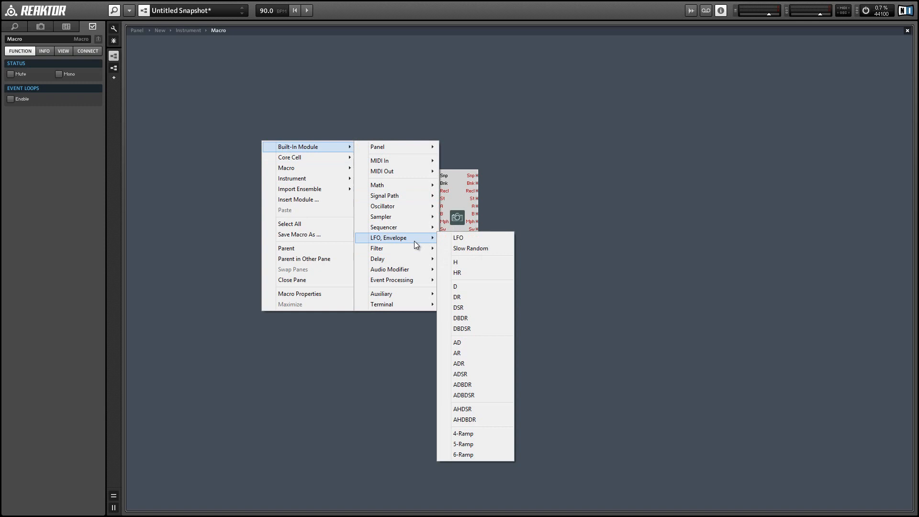
mouse_move(458, 238)
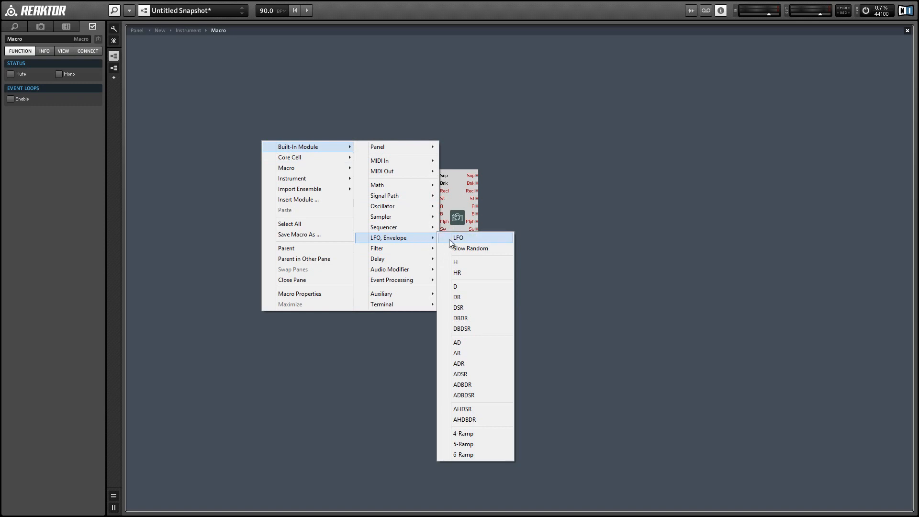
left_click(459, 238)
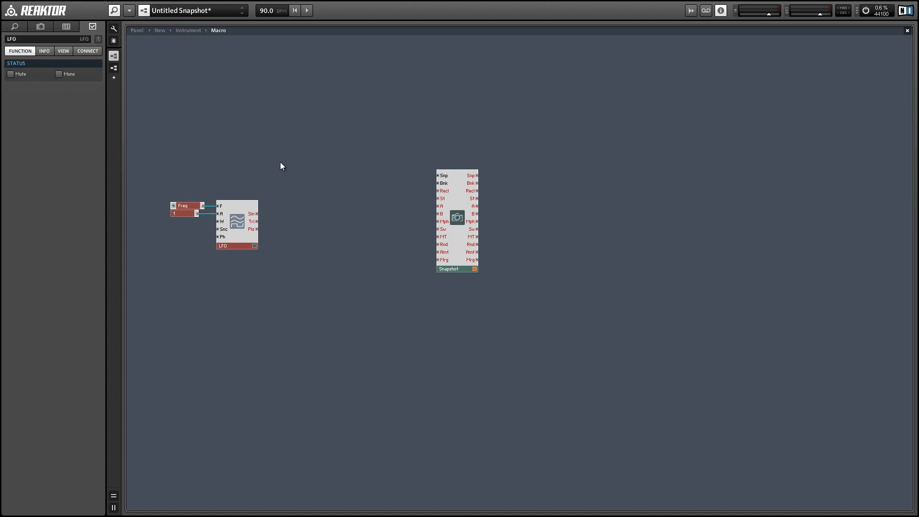
mouse_move(440, 228)
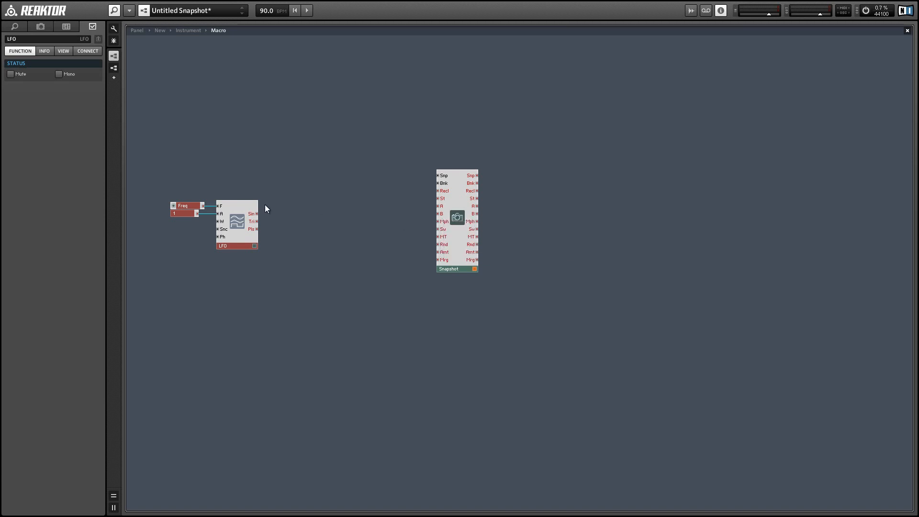
mouse_move(335, 118)
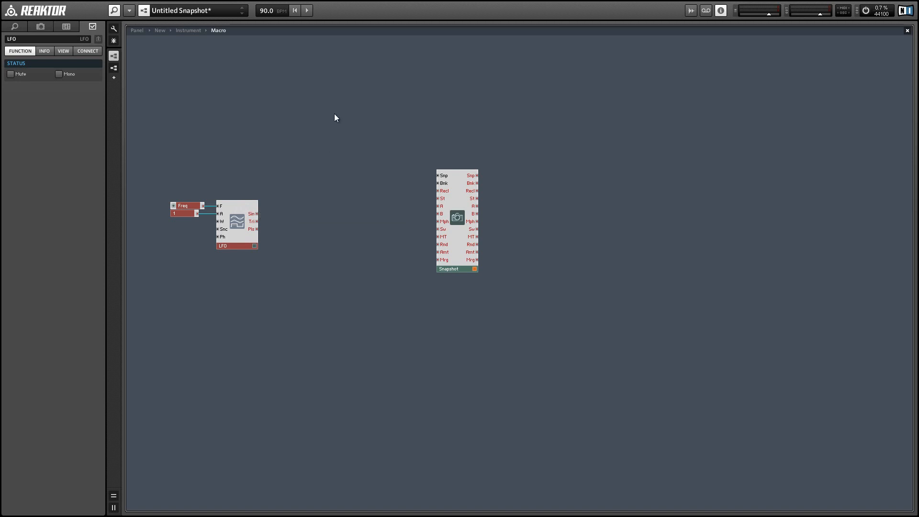
Step: Insert a Rectify |x| module, feed it the LFO sine and route its output to Snapshot
right_click(335, 118)
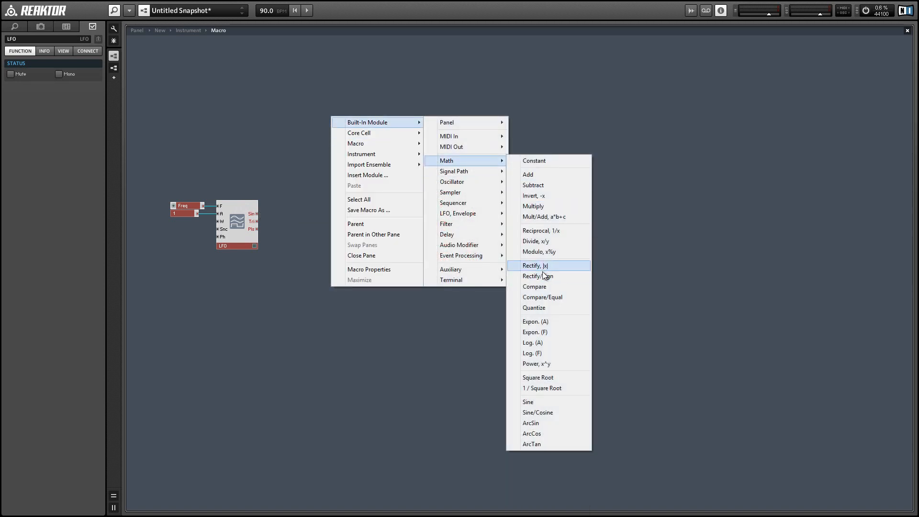
left_click(537, 276)
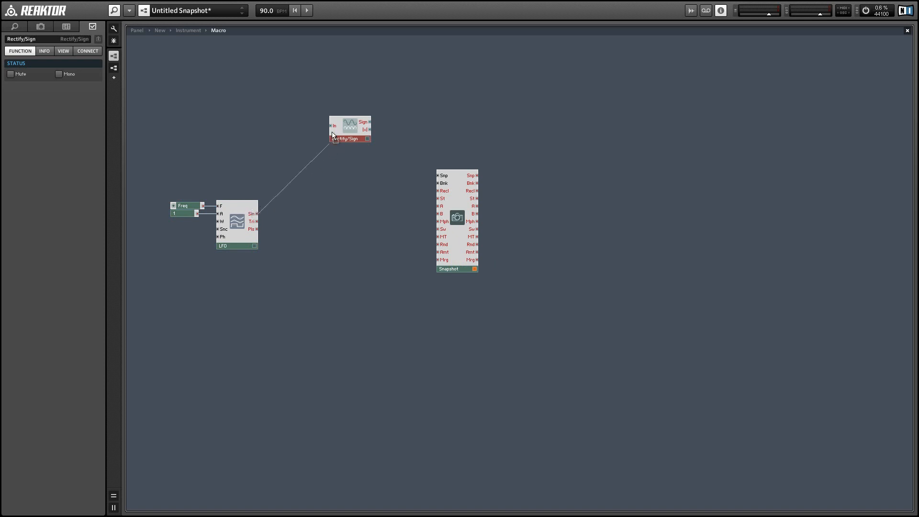
left_click_drag(350, 129, 283, 217)
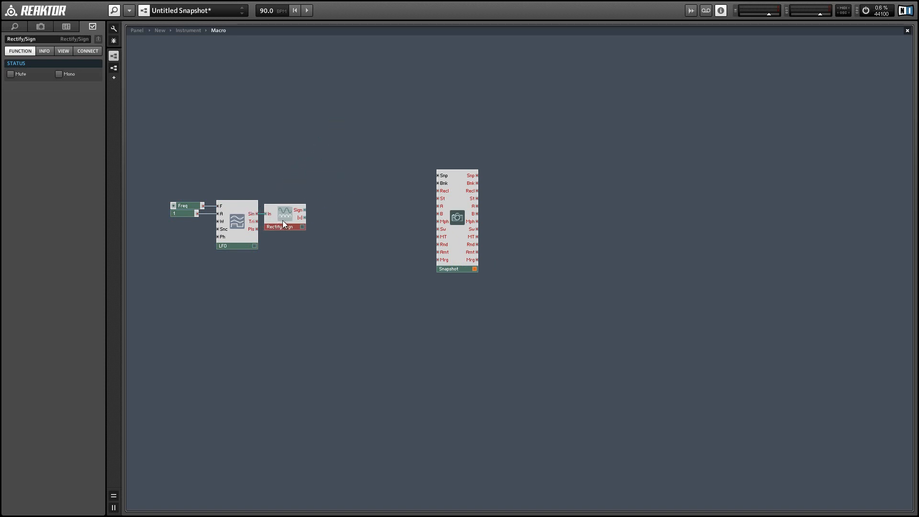
left_click_drag(303, 222, 437, 229)
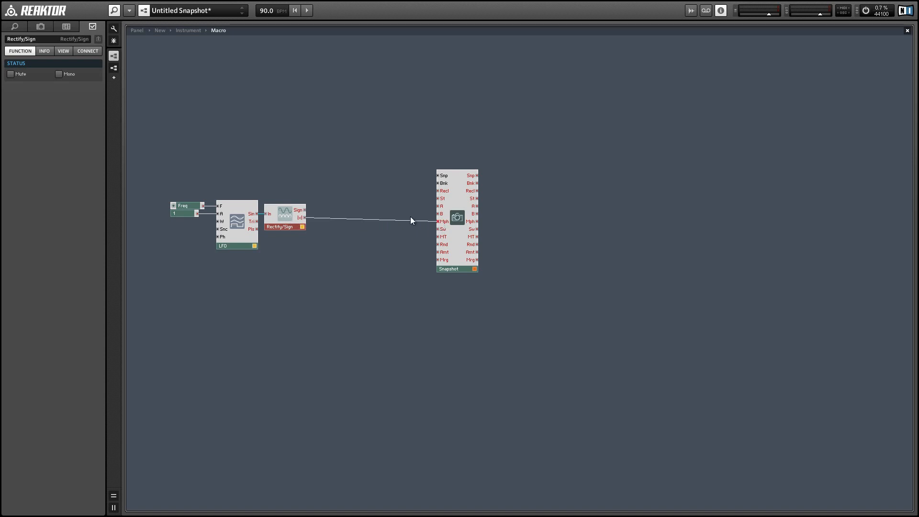
left_click(237, 224)
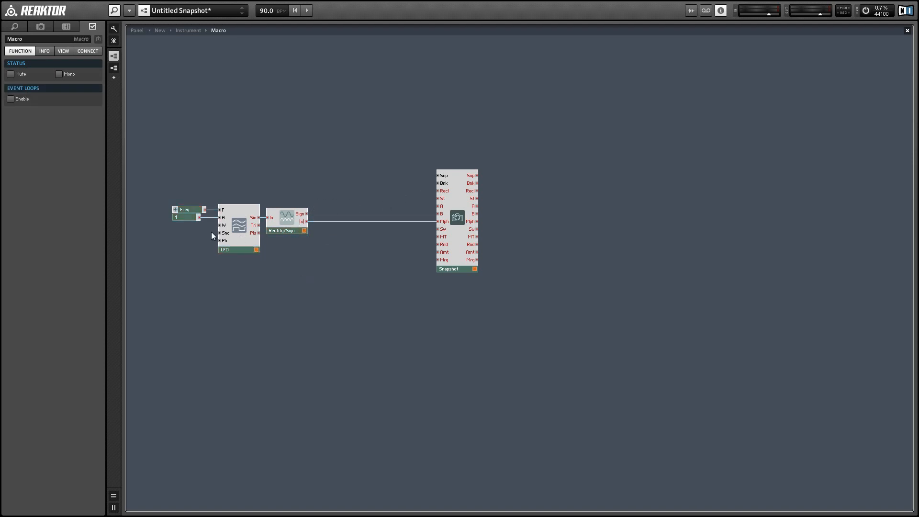
Step: Create a Gate input on the LFO's Snc port and set it to Mono
left_click(187, 217)
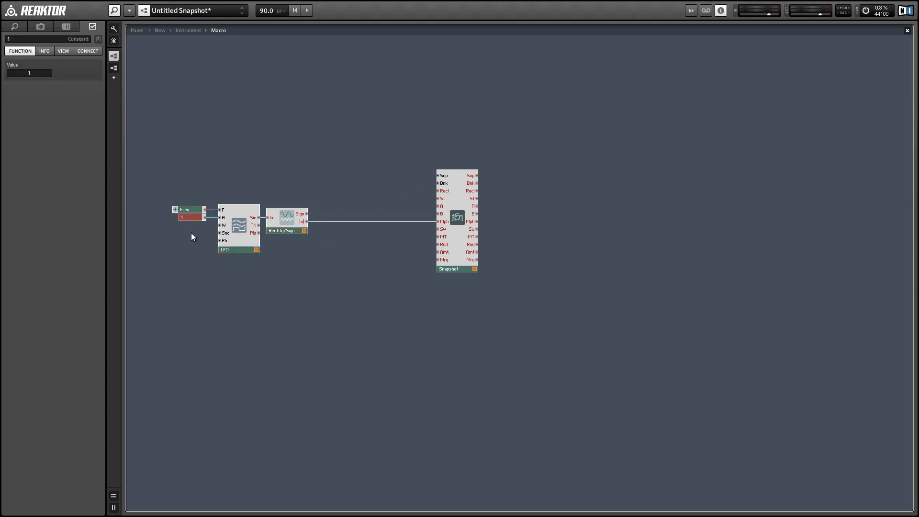
right_click(194, 237)
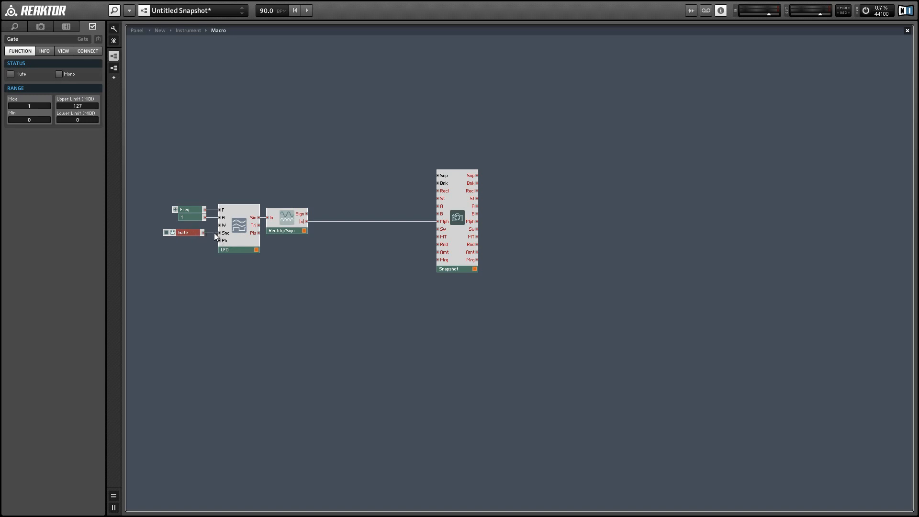
left_click(58, 74)
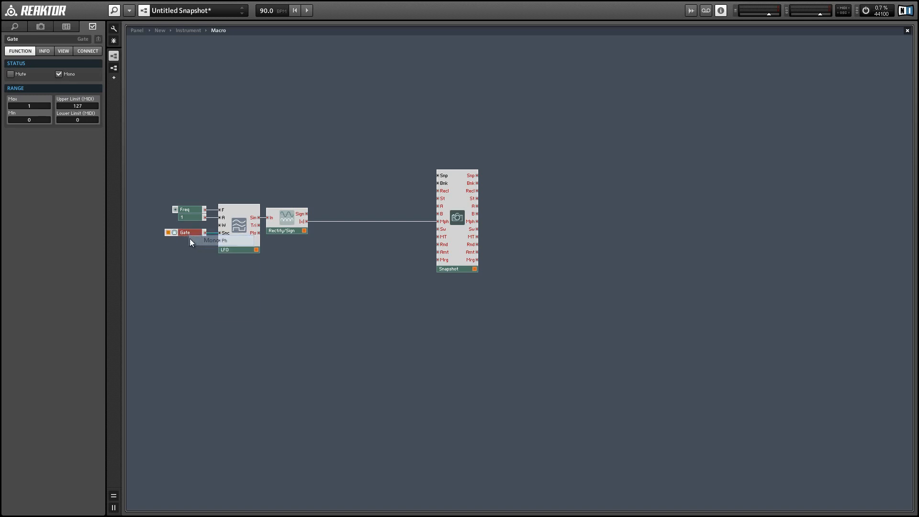
left_click(354, 175)
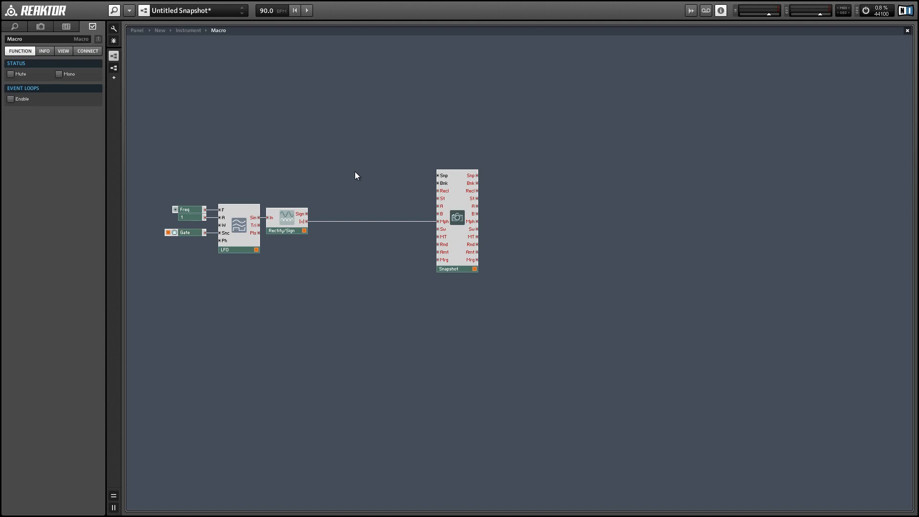
mouse_move(445, 176)
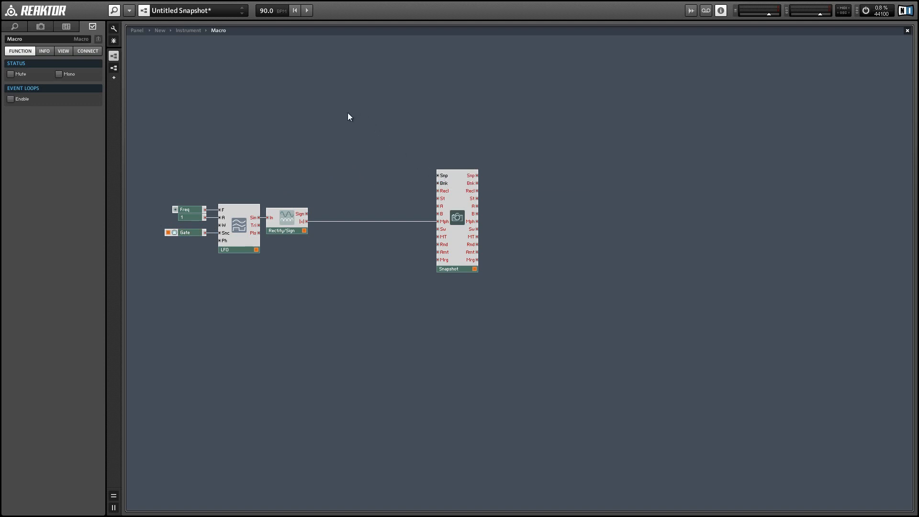
Step: Insert a Step Filter on the rectified signal, then a Value (0.5) feeding a Randomizer
right_click(349, 116)
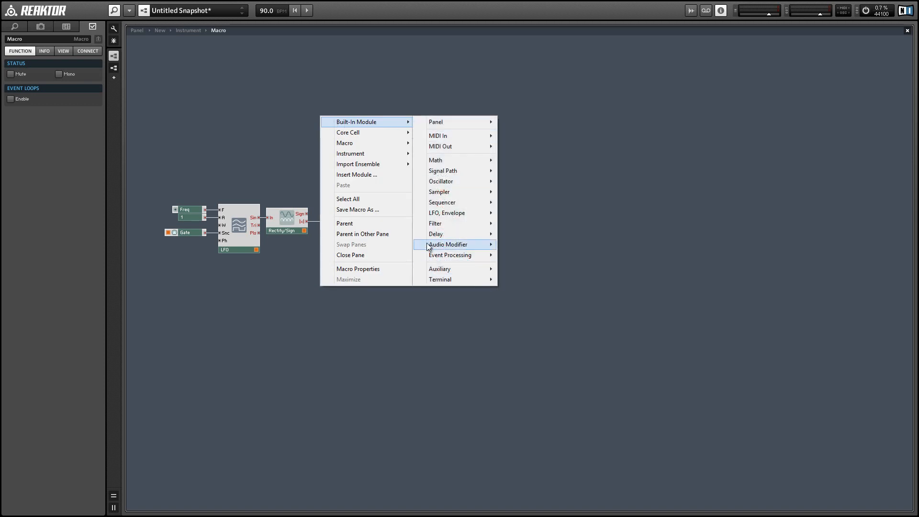
mouse_move(450, 255)
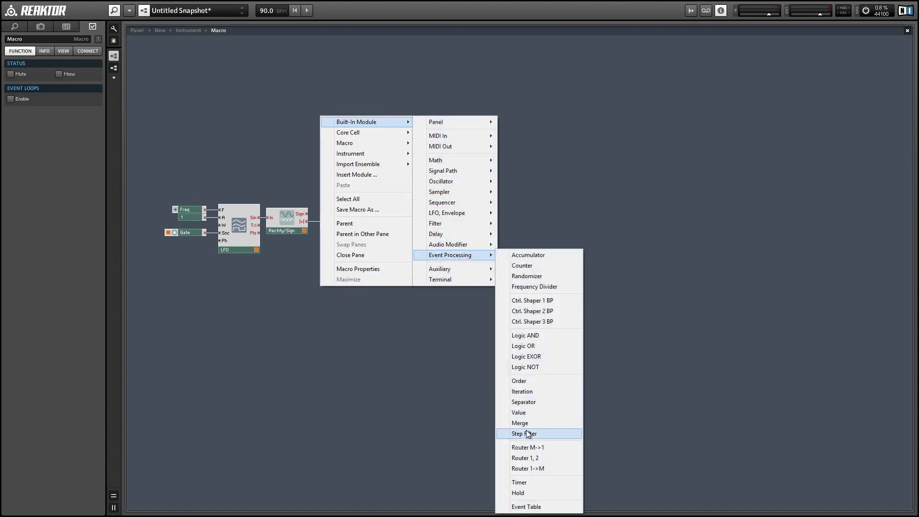
left_click(523, 432)
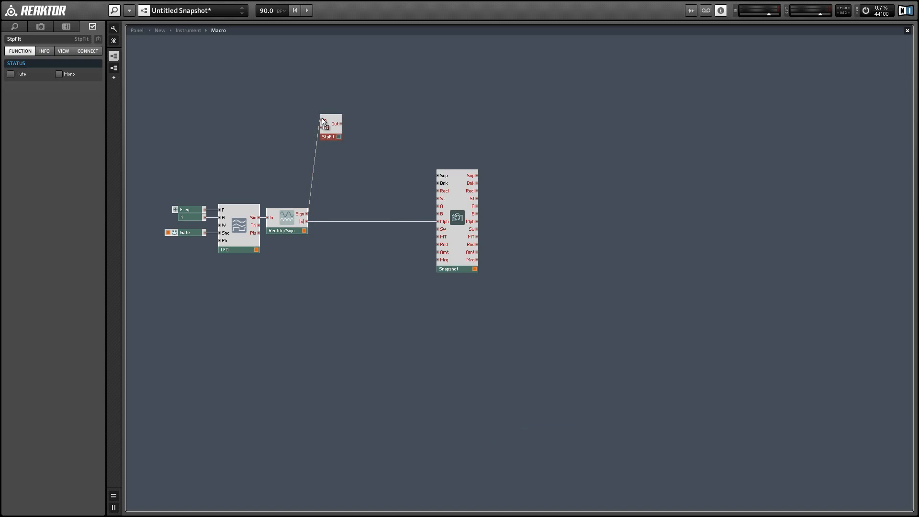
left_click_drag(331, 124, 340, 174)
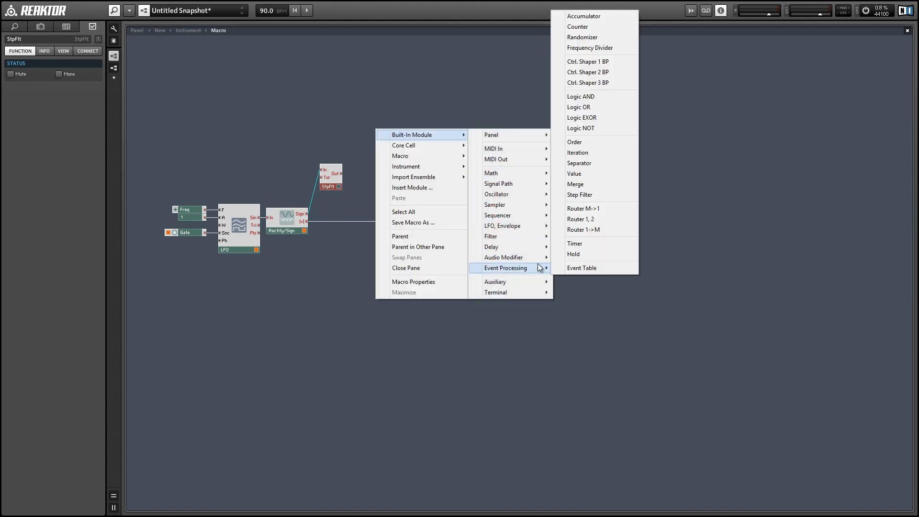
left_click(582, 38)
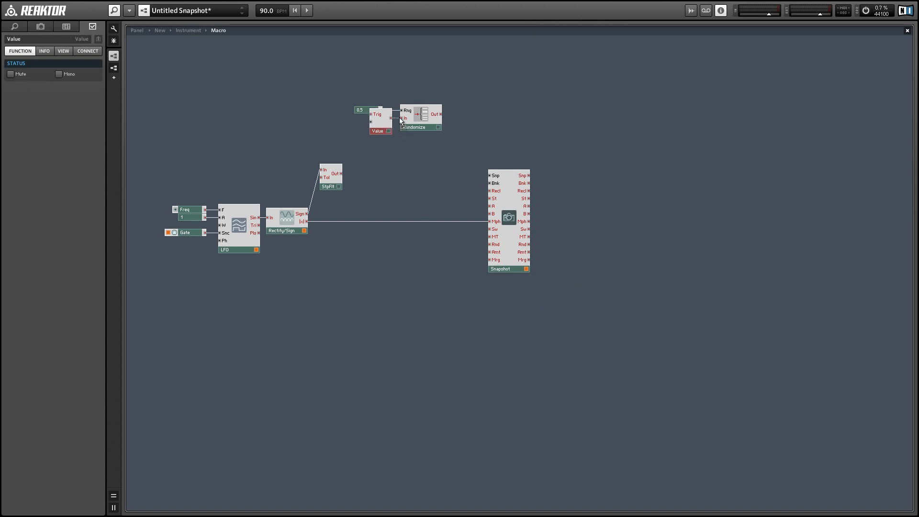
left_click(361, 109)
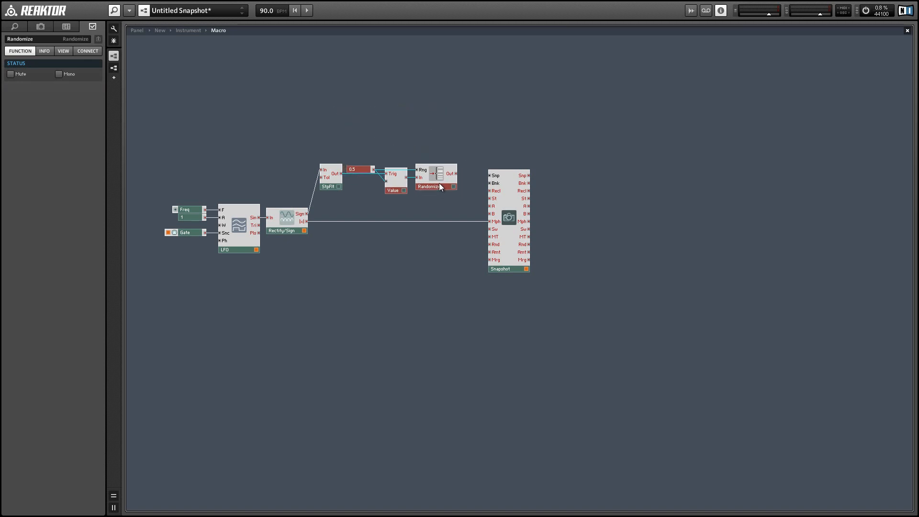
mouse_move(443, 197)
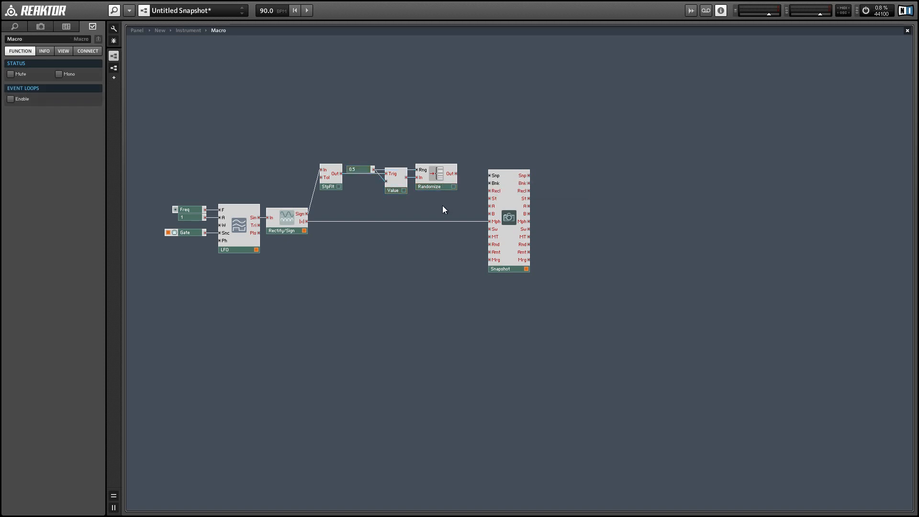
mouse_move(394, 73)
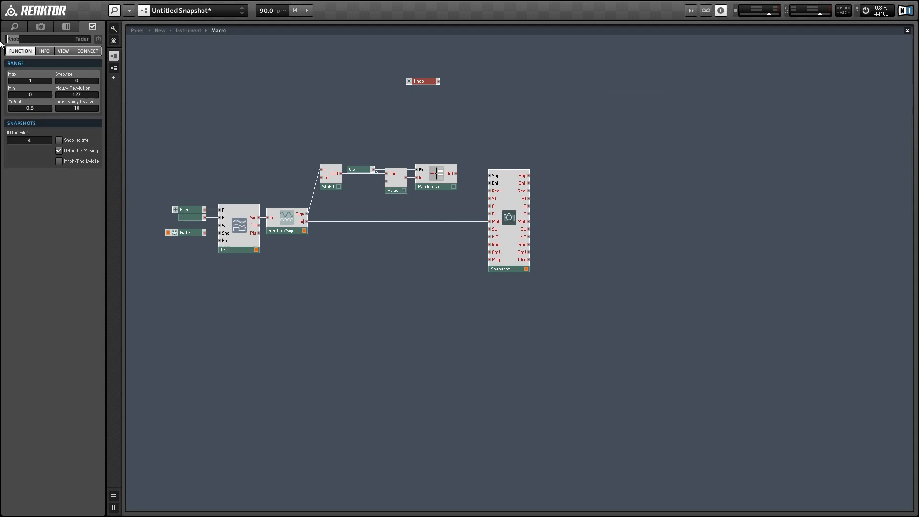
Step: Add a 'Snapshot' knob and a constant 1 feeding a small Math module above Randomize
type("Snapshots")
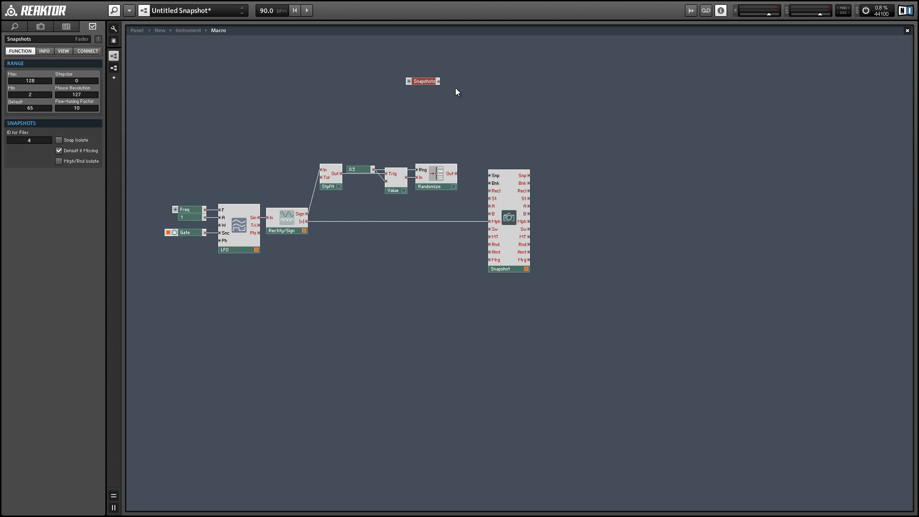
right_click(457, 92)
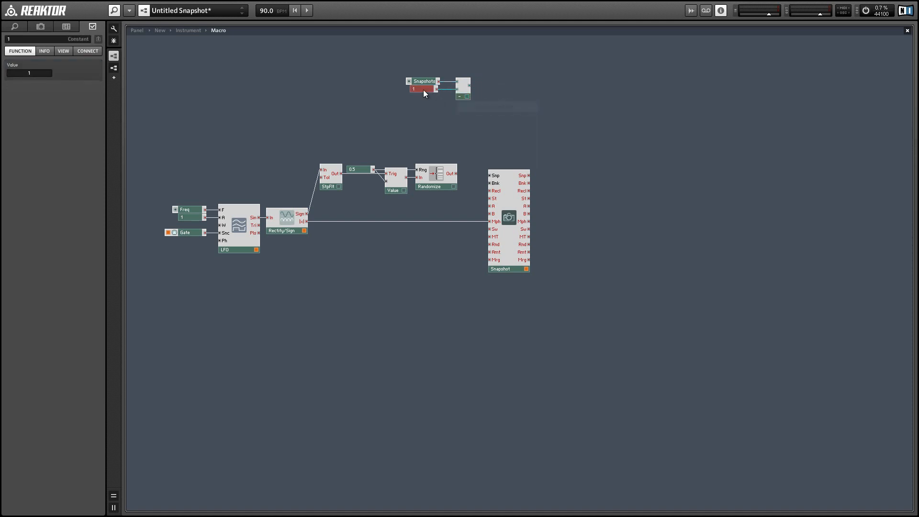
left_click(424, 80)
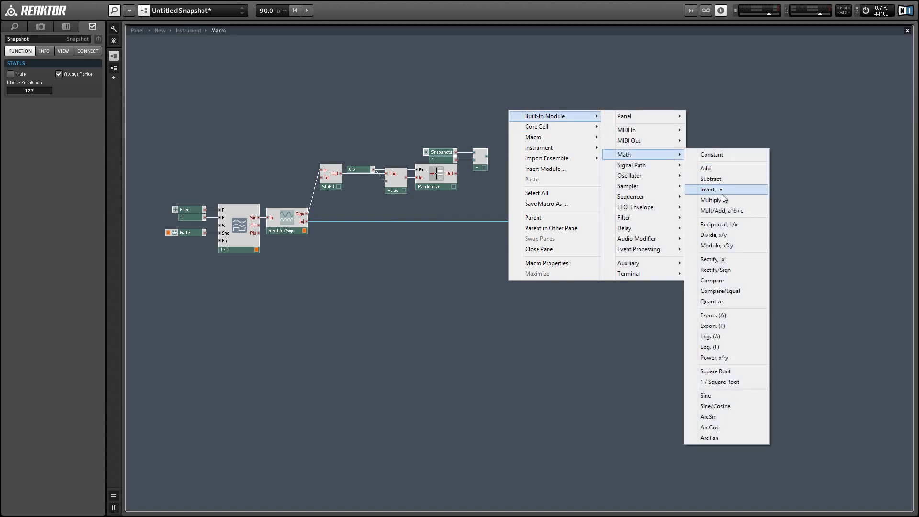
Step: Insert a Multiply module taking the Randomize output and the math result
left_click(711, 200)
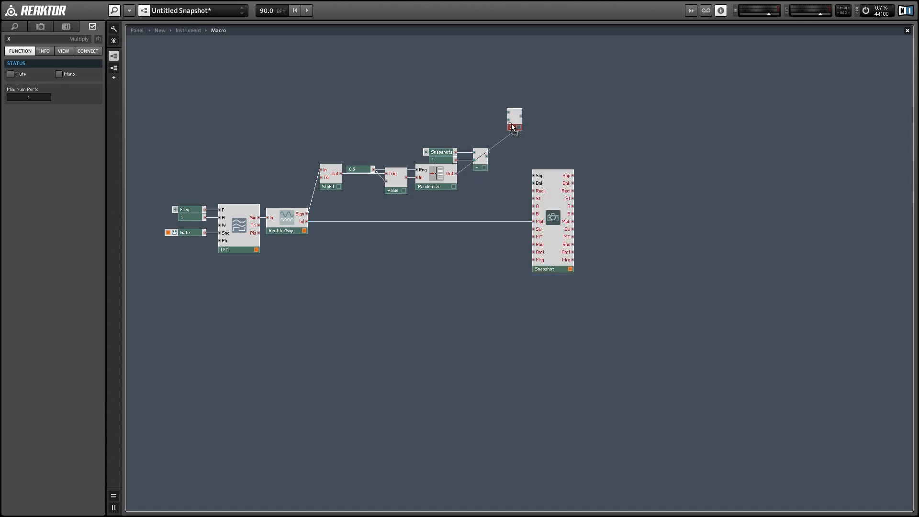
left_click_drag(514, 124, 505, 173)
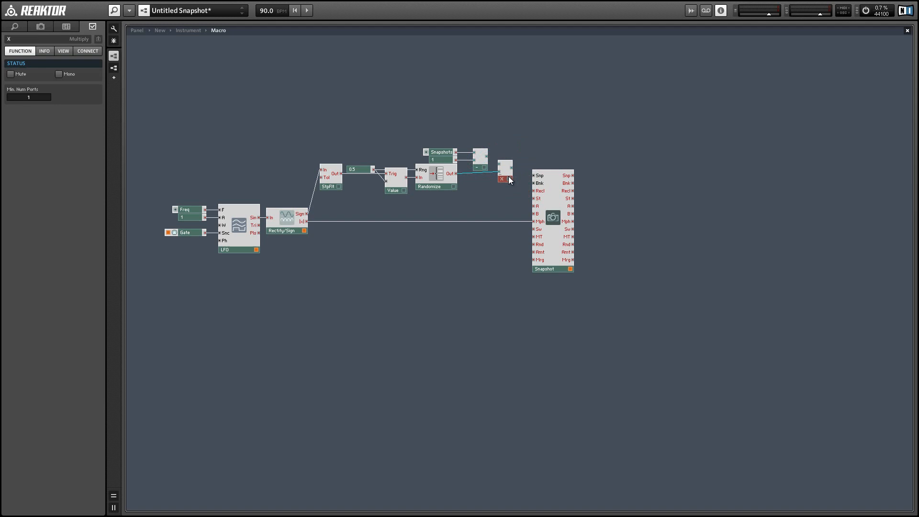
left_click(505, 166)
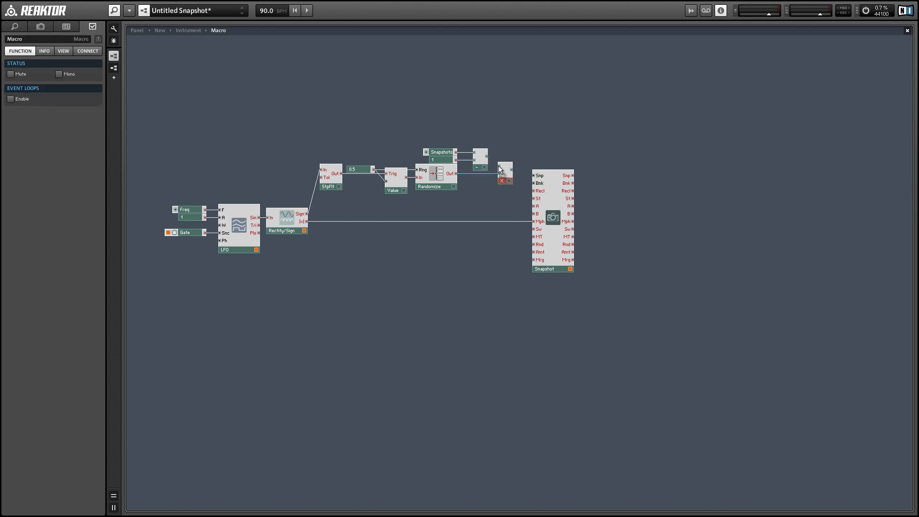
left_click(501, 170)
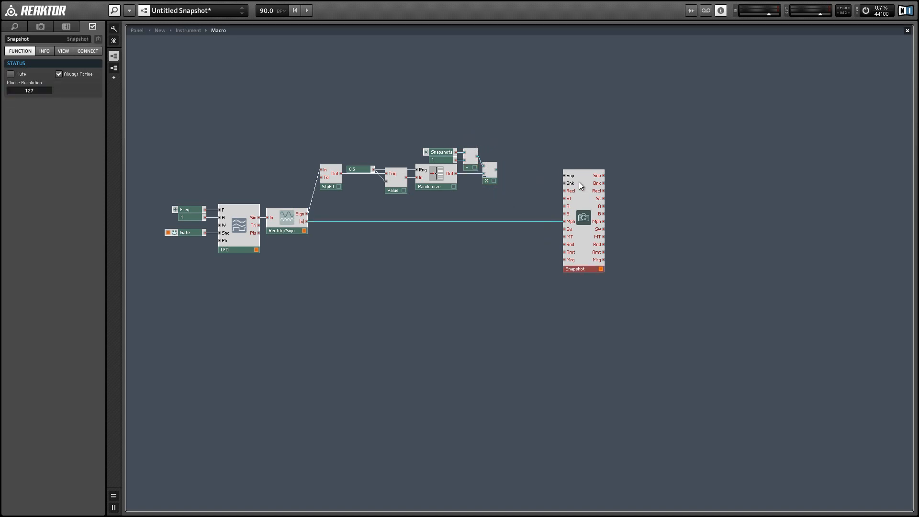
Step: Insert an Add module with a constant 1 and wire its sum to Snapshot's Snp input
right_click(582, 185)
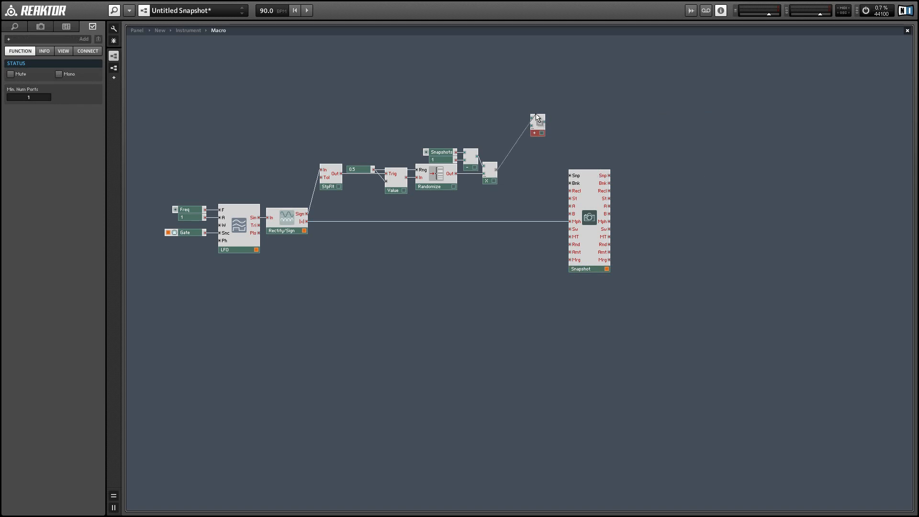
left_click_drag(536, 123, 539, 174)
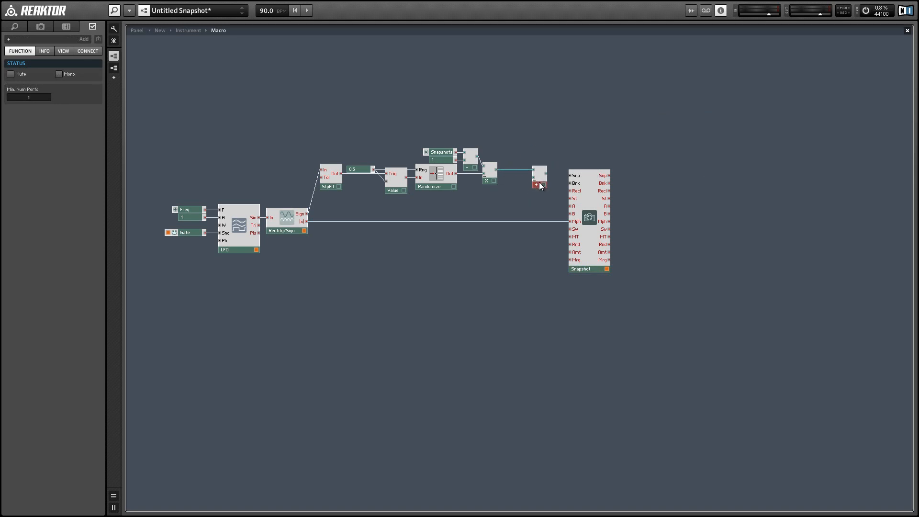
right_click(535, 186)
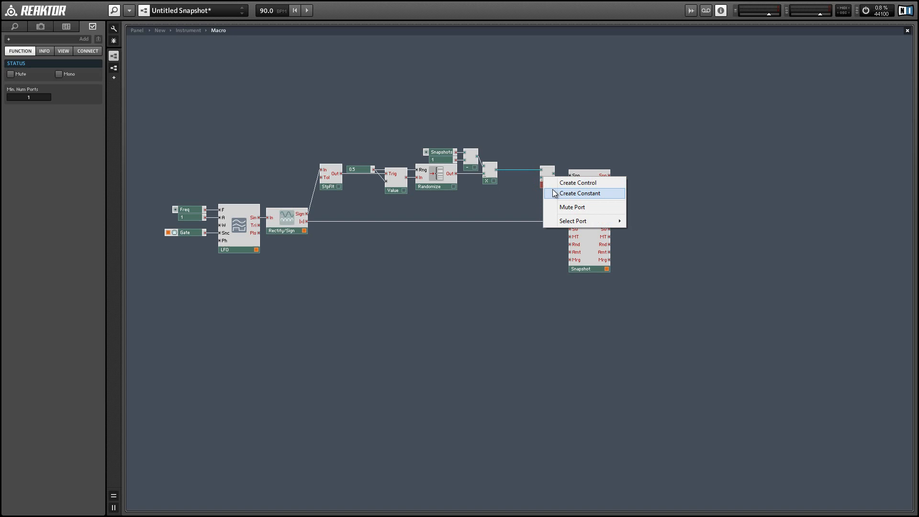
left_click(579, 193)
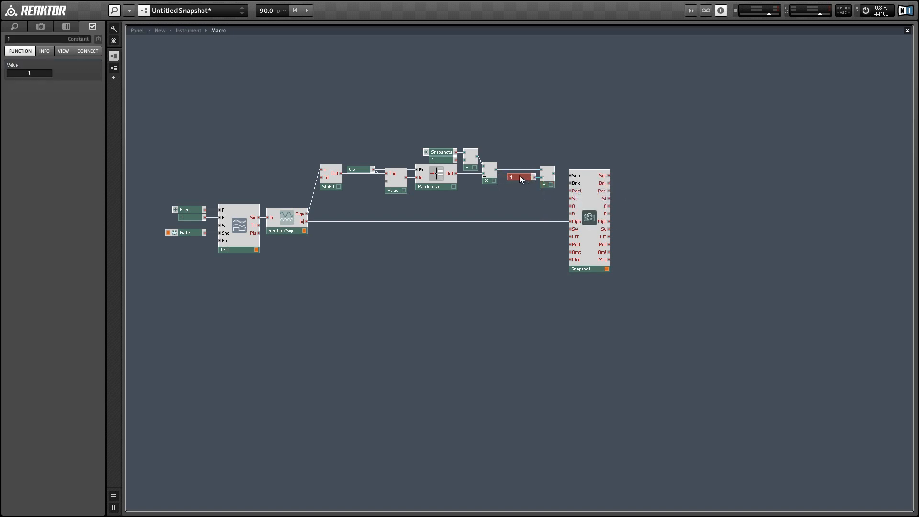
left_click(540, 179)
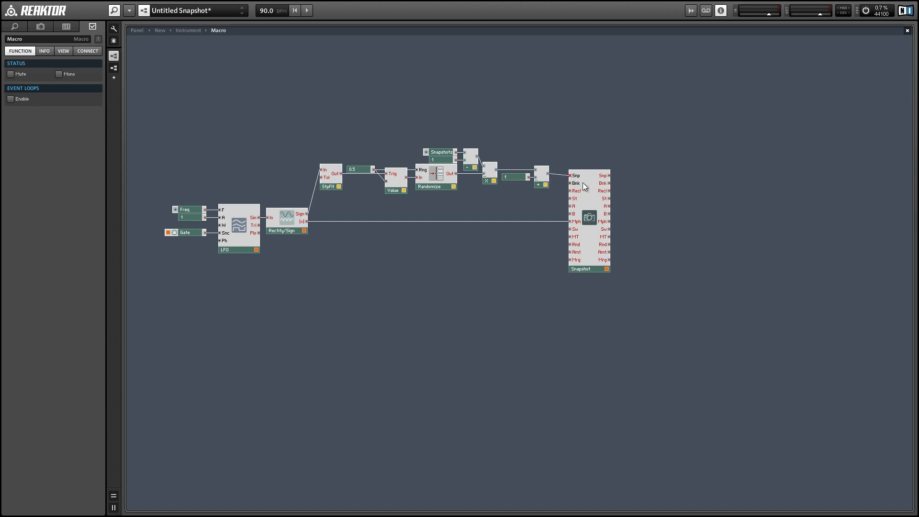
left_click(586, 217)
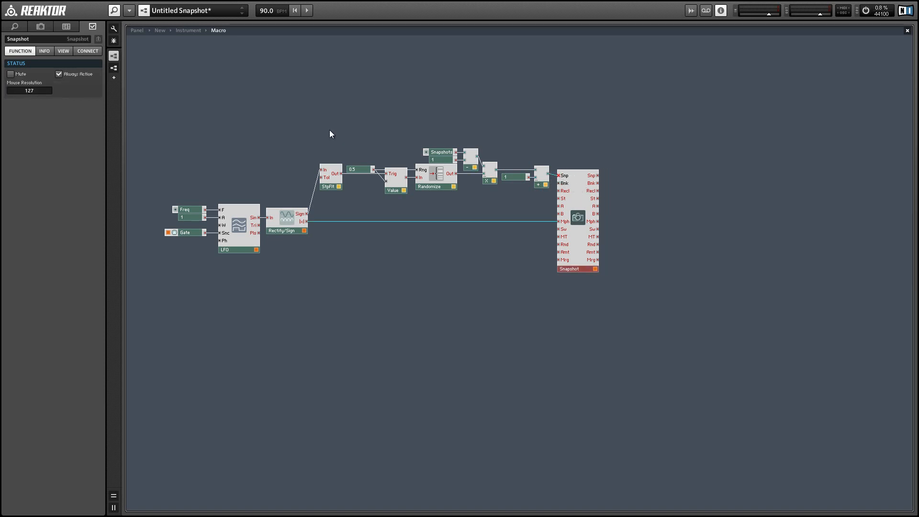
Step: Set the selected step-filter-to-sum module chain to Mono
right_click(542, 176)
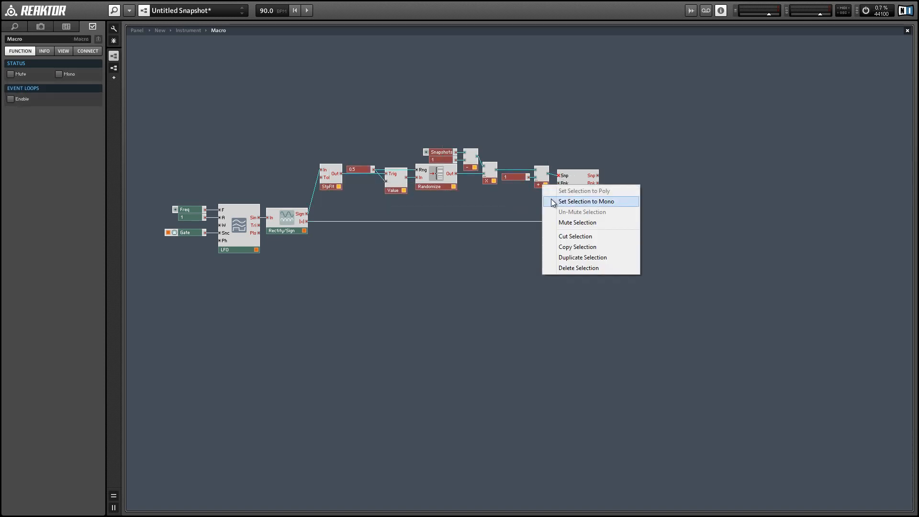
left_click(586, 201)
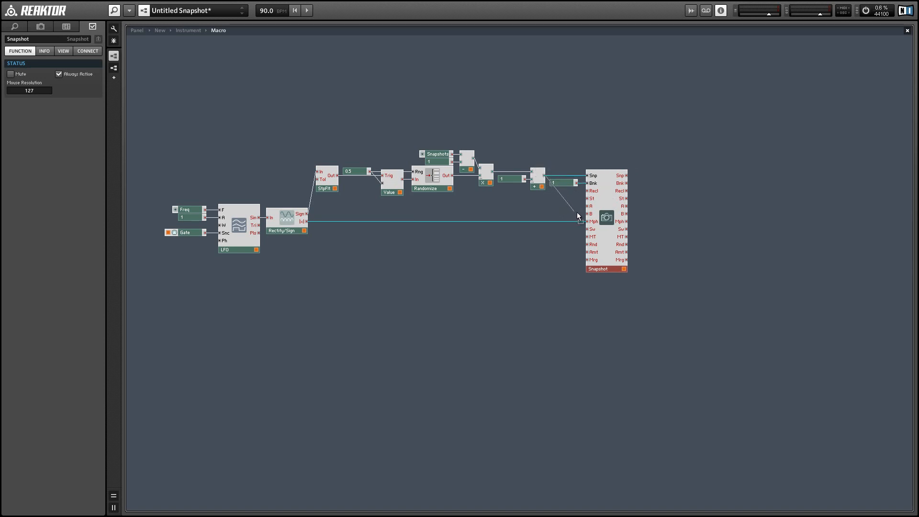
mouse_move(589, 215)
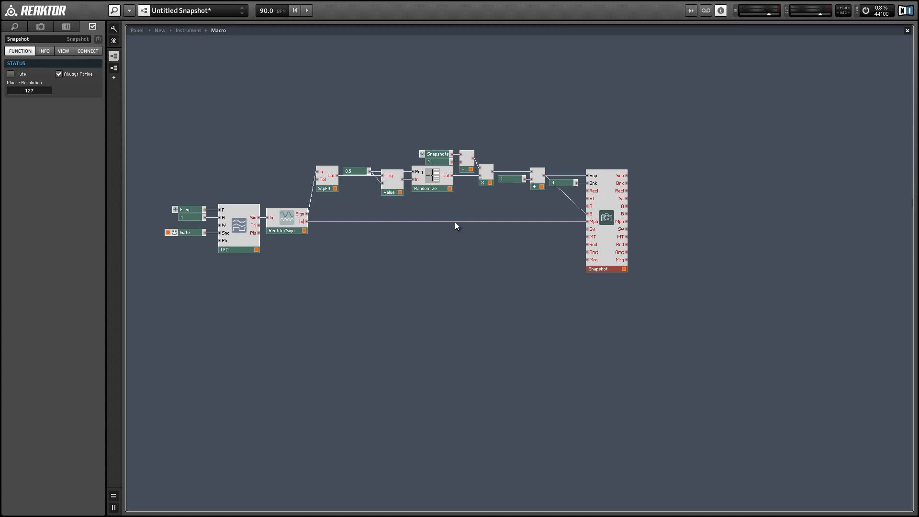
mouse_move(430, 239)
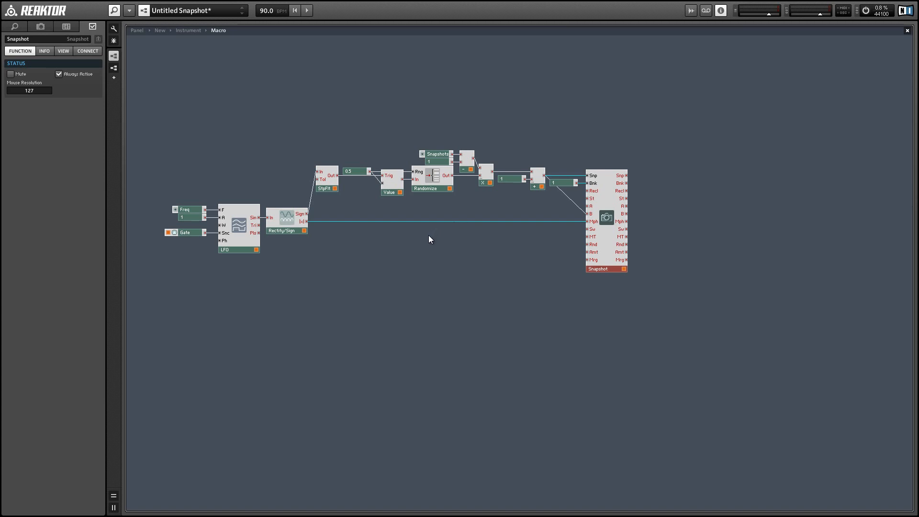
mouse_move(406, 237)
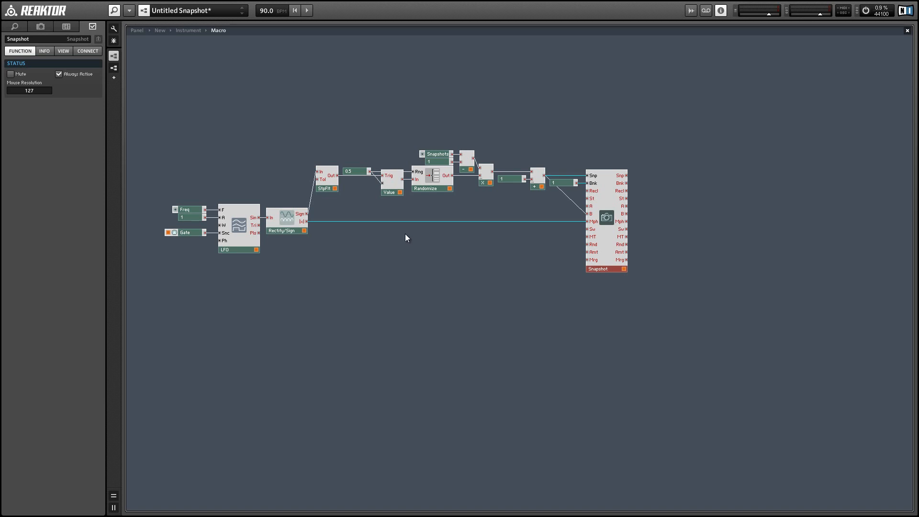
mouse_move(597, 243)
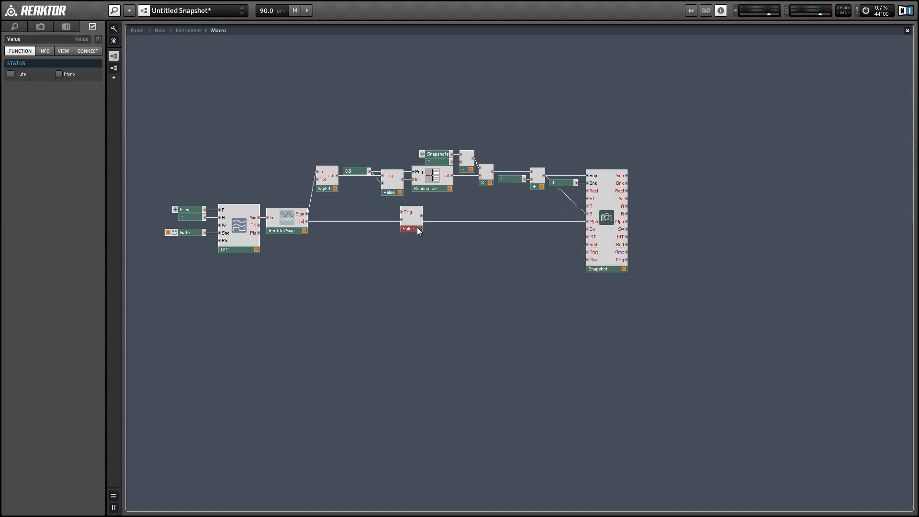
Step: Wire the -1 Value module, triggered by StpFlt Out, into the Snapshot module
left_click_drag(411, 220, 518, 239)
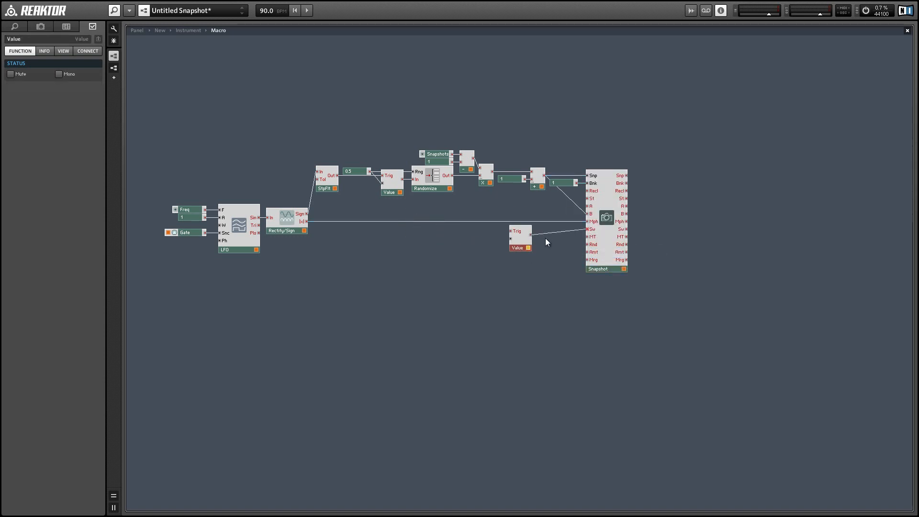
left_click_drag(519, 239, 461, 234)
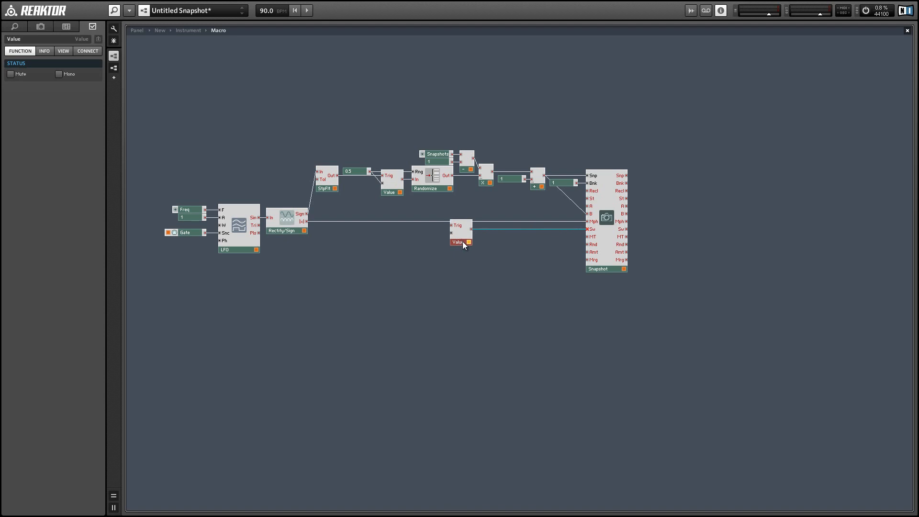
left_click(58, 74)
type("-1")
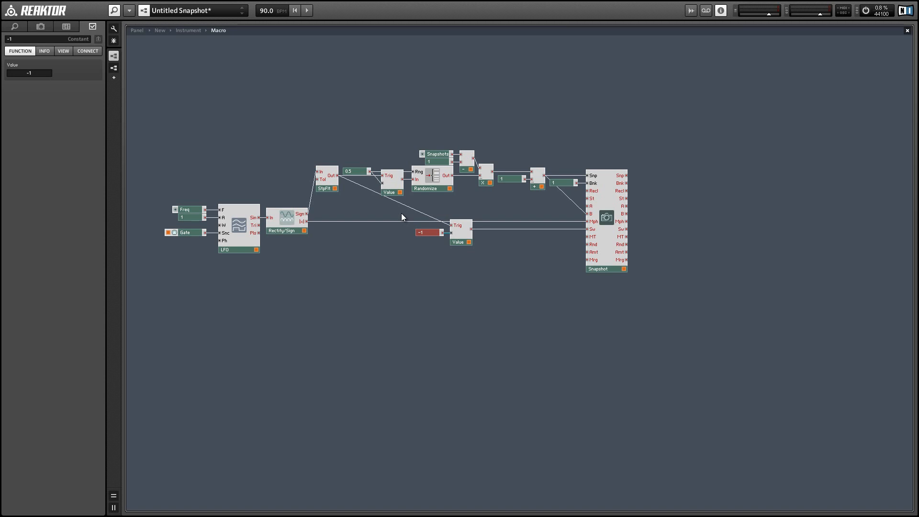
mouse_move(556, 252)
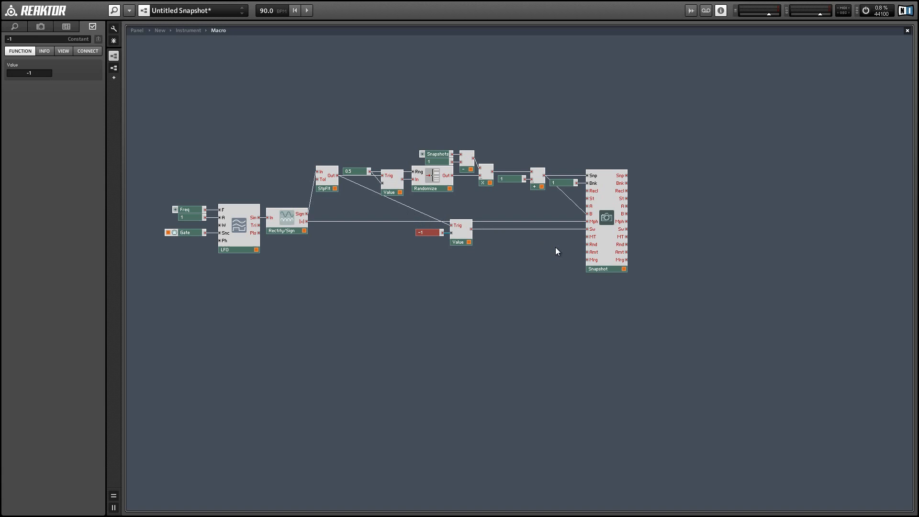
mouse_move(593, 237)
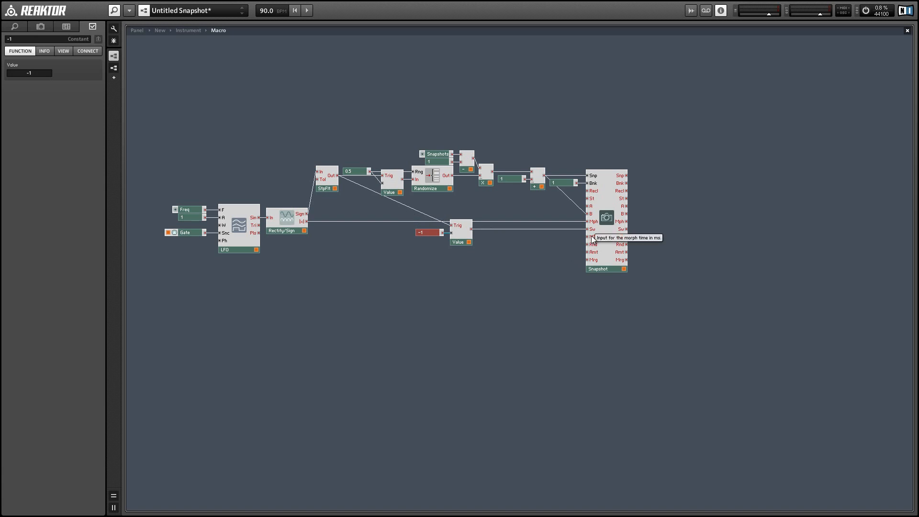
mouse_move(334, 225)
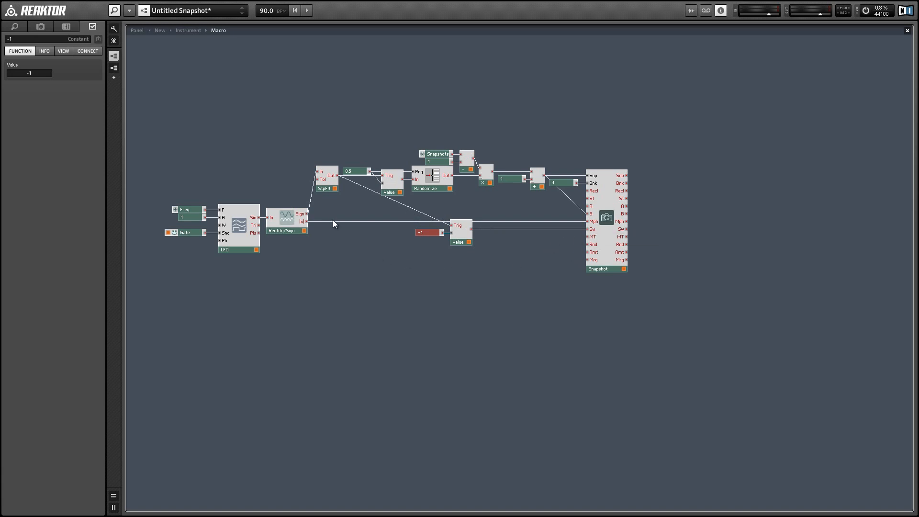
Step: Insert a reciprocal/divide module and set the Constant's value to 1000
right_click(335, 224)
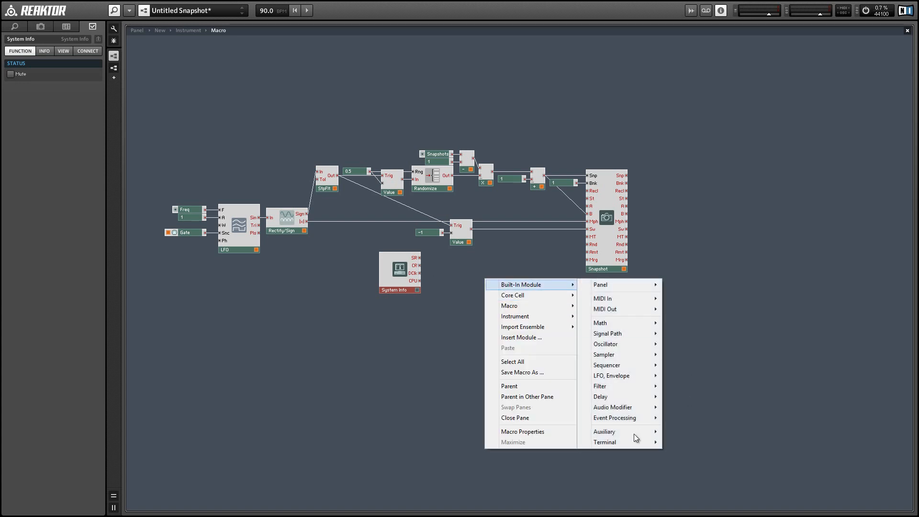
mouse_move(600, 323)
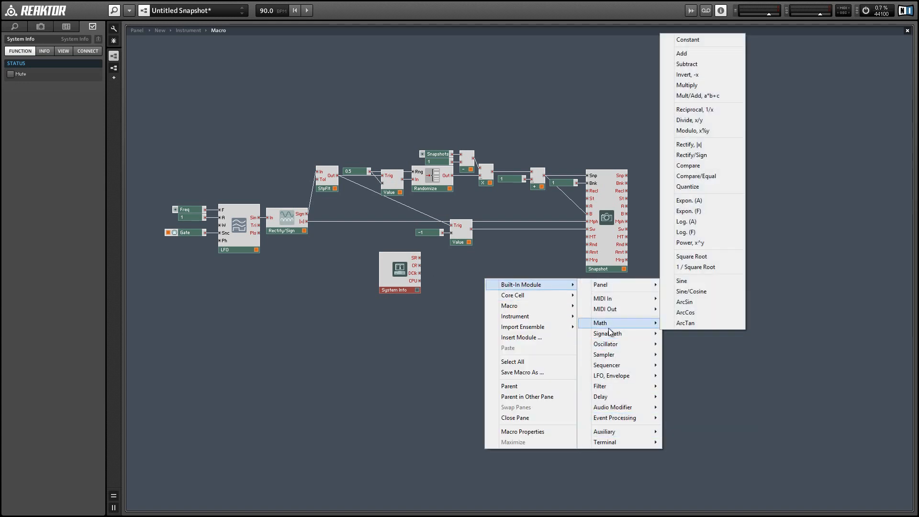
mouse_move(709, 109)
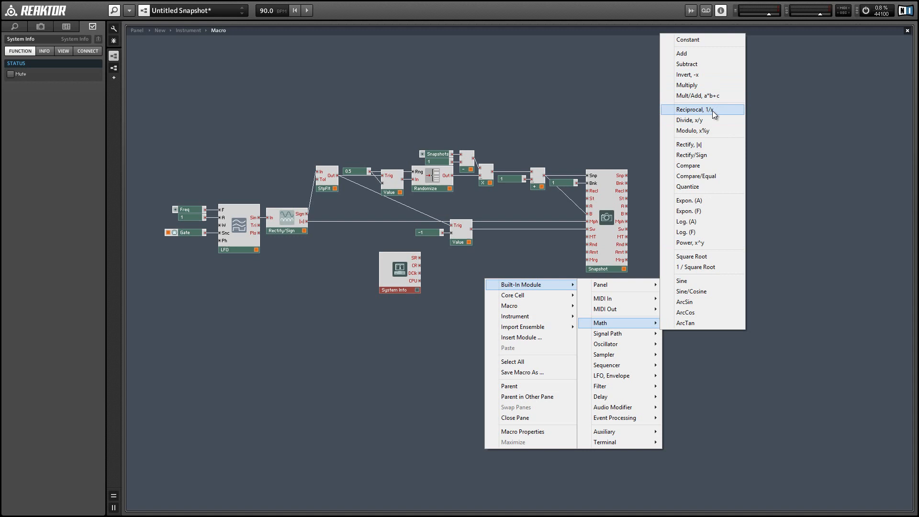
left_click(690, 120)
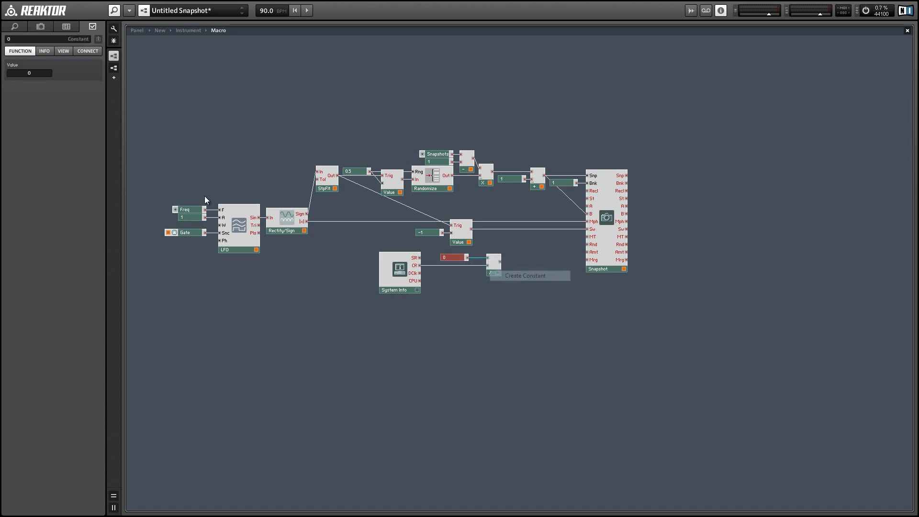
type("1000")
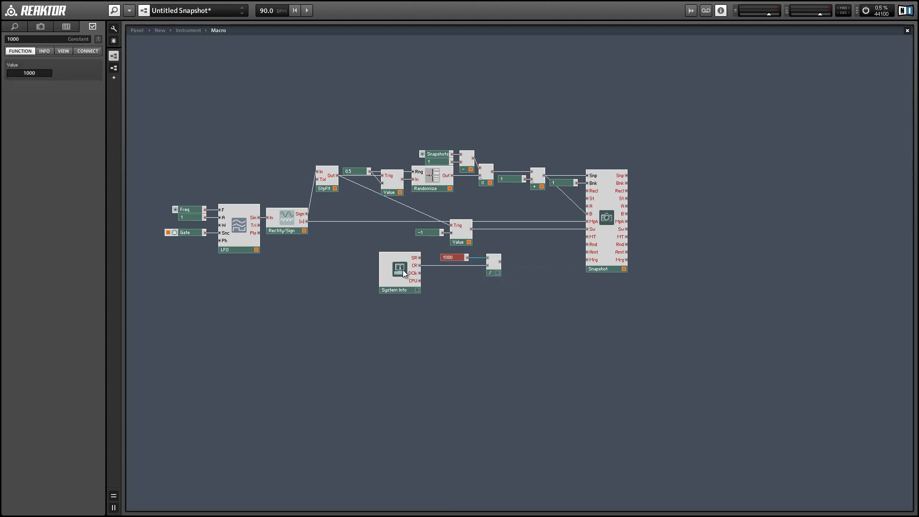
Step: Wire System Info through the divider into the Snapshot module and place it beside the divider
left_click(400, 268)
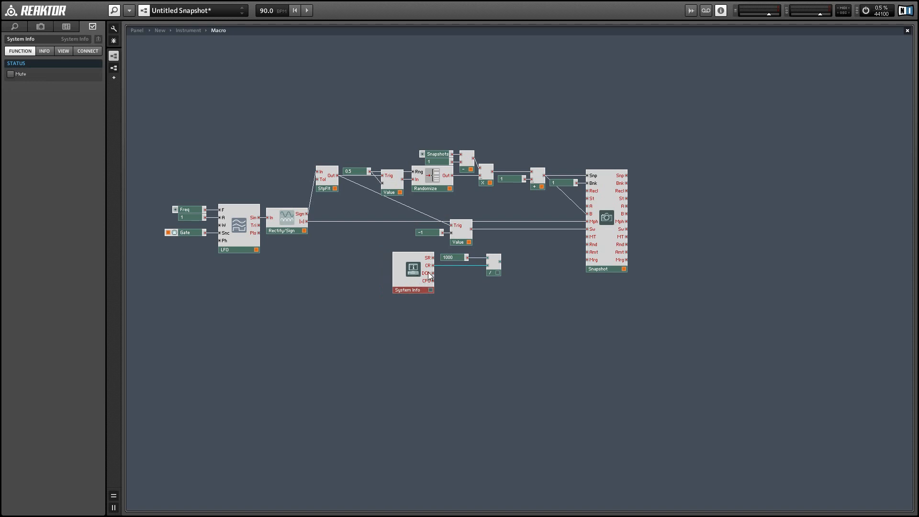
left_click(491, 260)
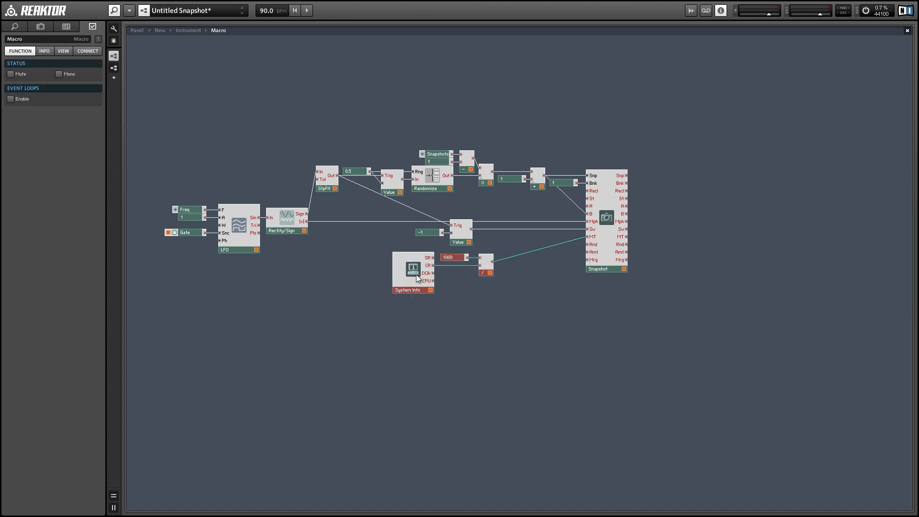
left_click_drag(412, 273, 454, 267)
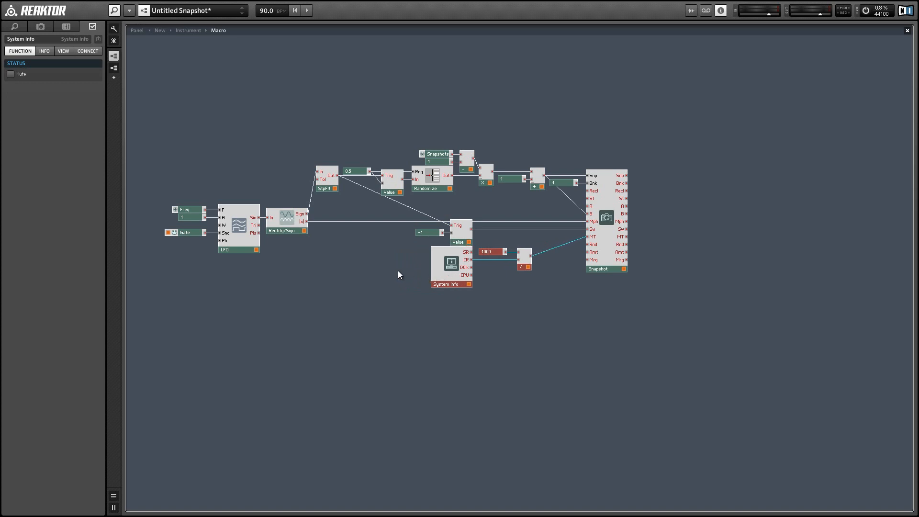
mouse_move(381, 272)
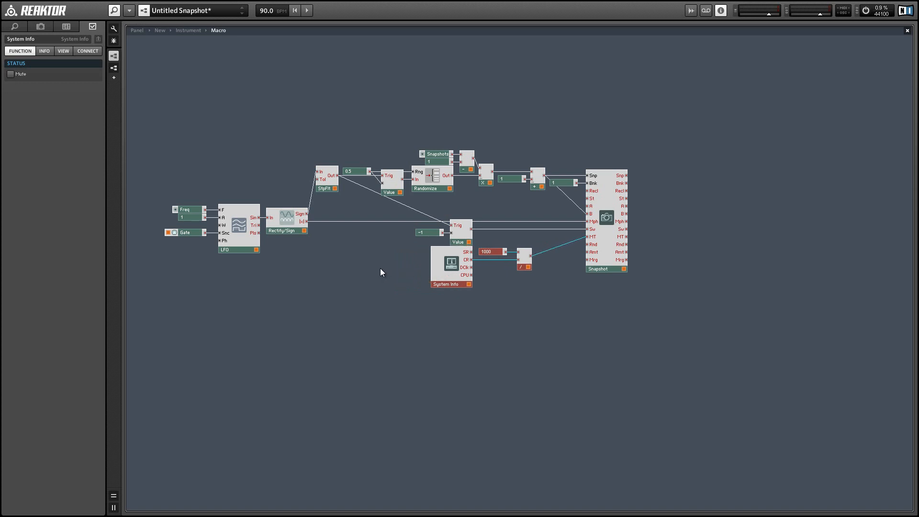
mouse_move(297, 191)
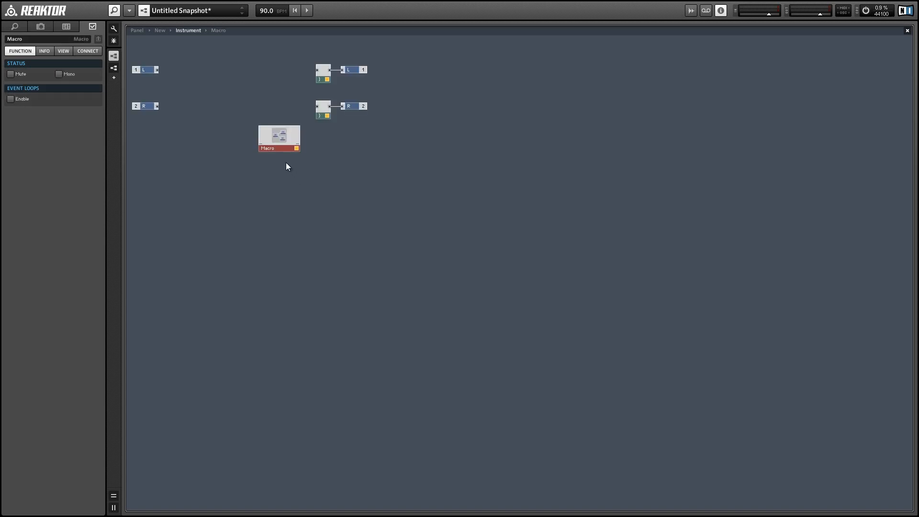
Step: Make the macro mono and rename it SineMorph
left_click(59, 73)
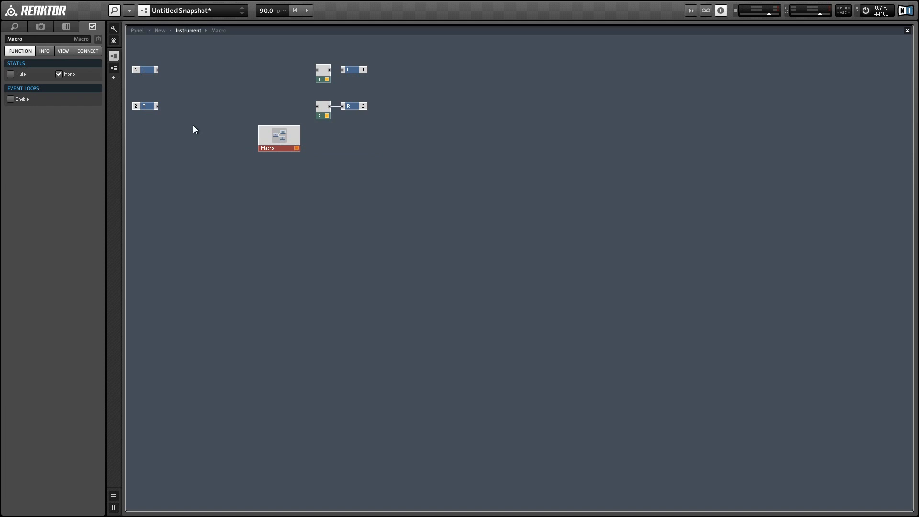
type("Sin")
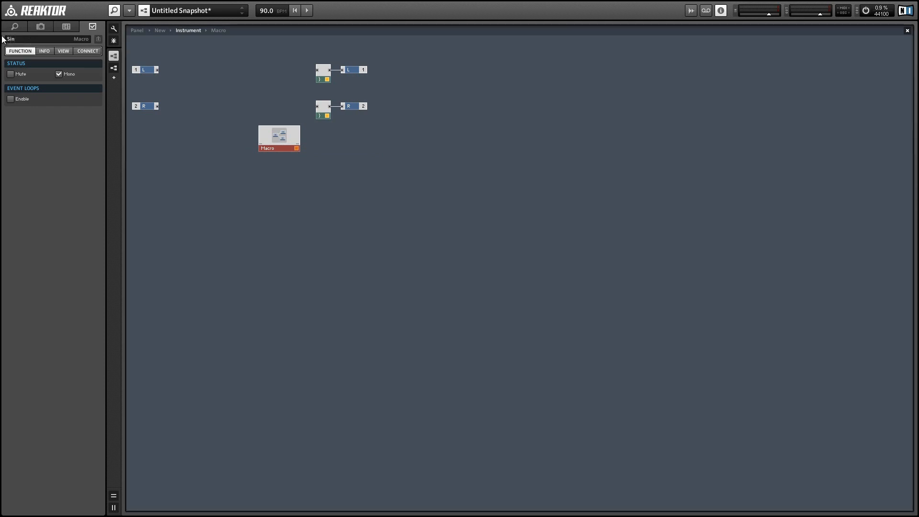
type("SineMorph")
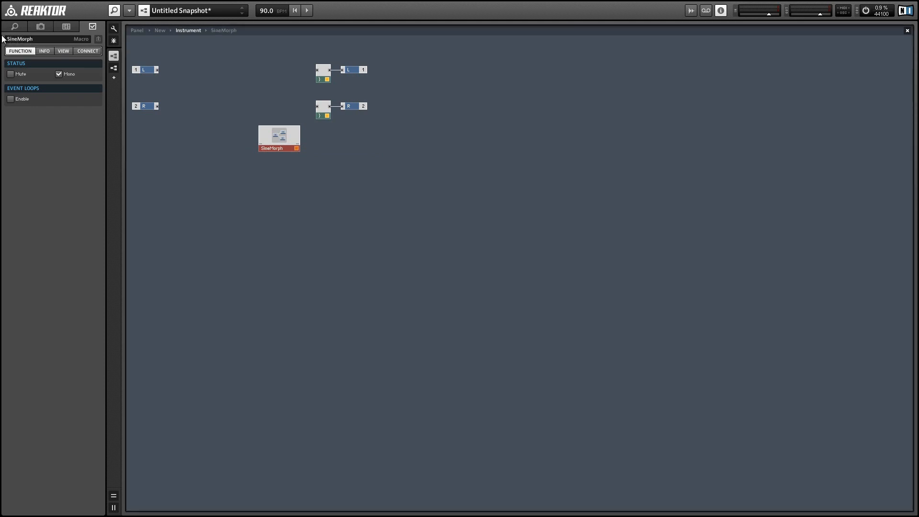
Step: Save the macro as SineMorph.mdl in the Macros library
right_click(278, 147)
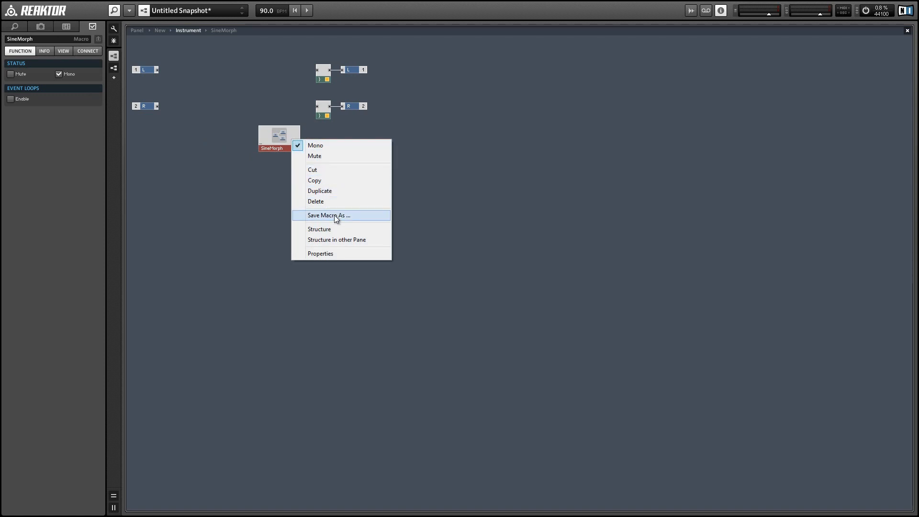
left_click(328, 216)
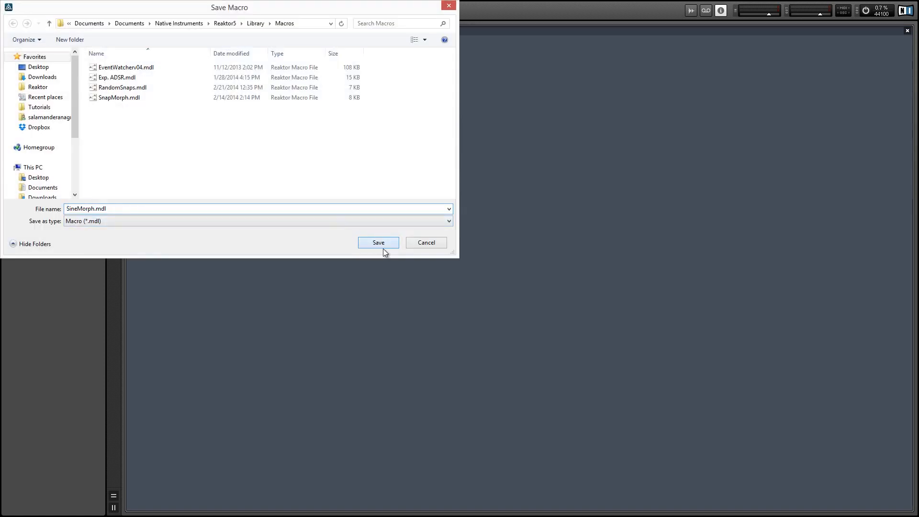
left_click(378, 242)
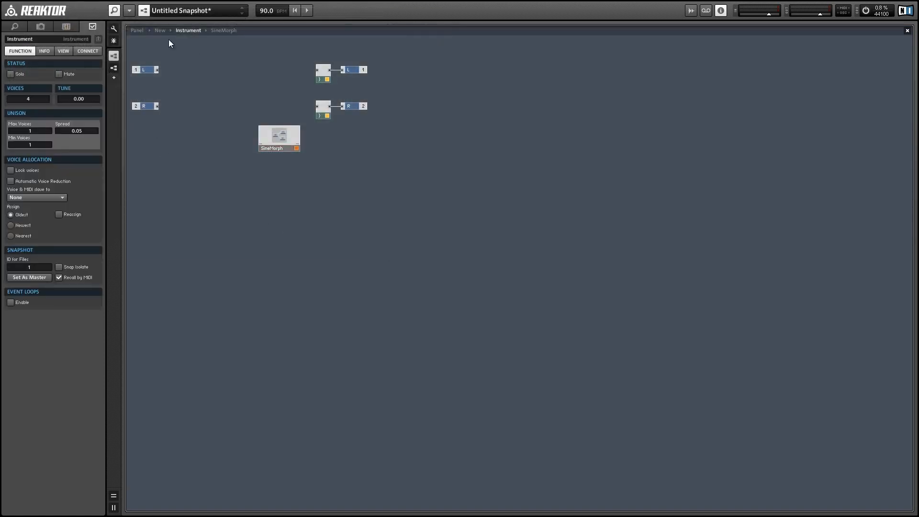
Step: Load Lazerbass.ens from Recent Files, discarding changes to the previous ensemble
left_click(128, 11)
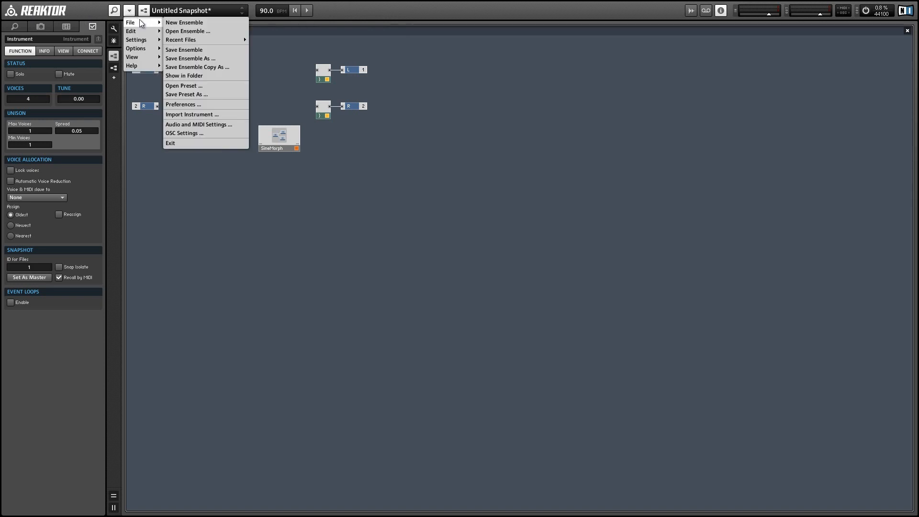
mouse_move(181, 39)
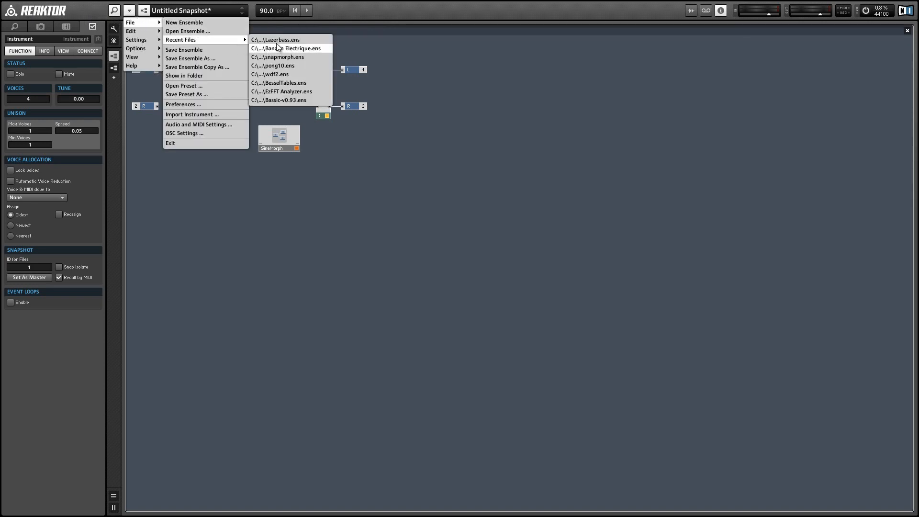
left_click(184, 22)
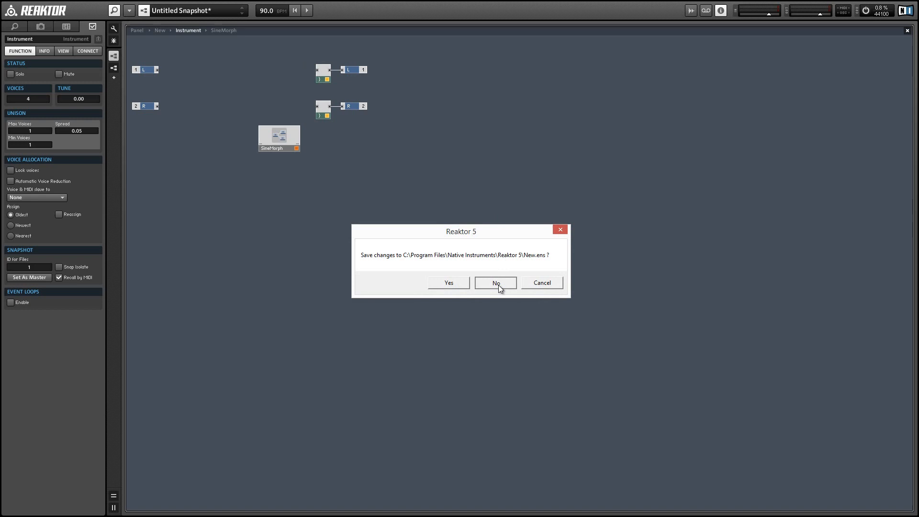
left_click(495, 283)
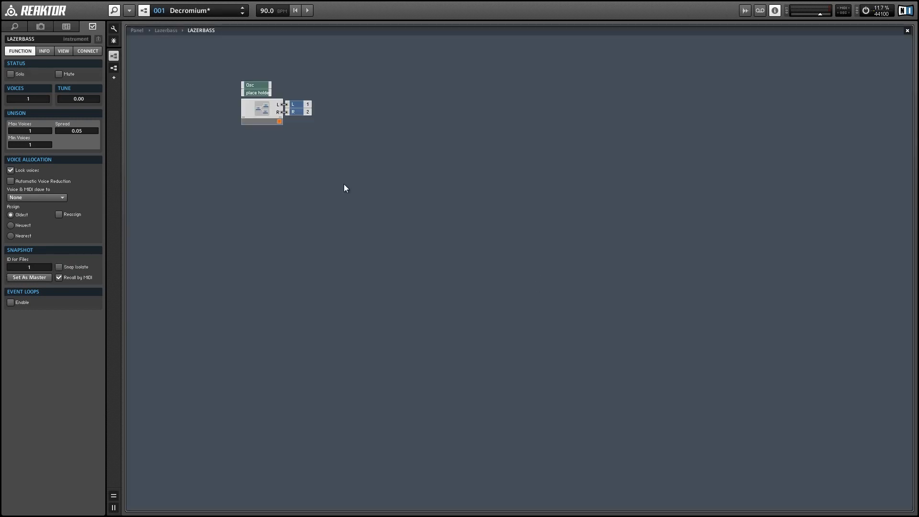
Step: Insert the SineMorph macro into the Lazerbass instrument structure
right_click(345, 188)
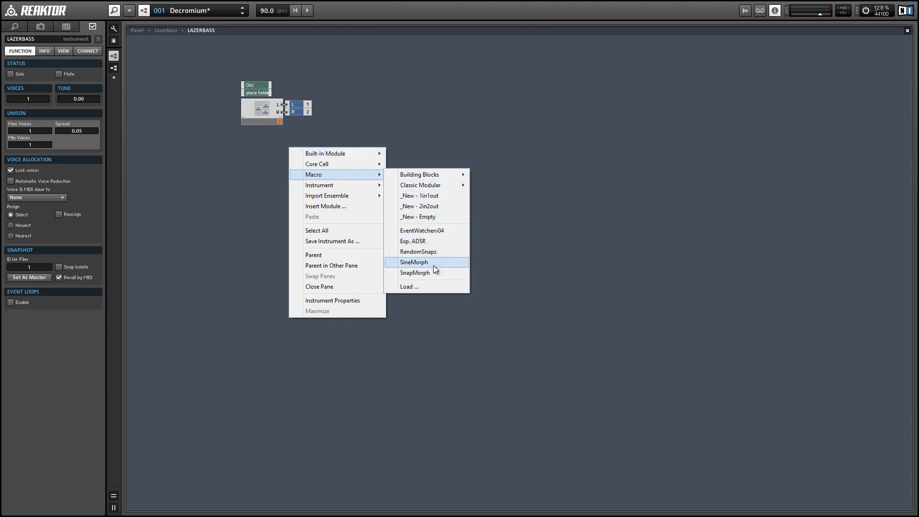
left_click(413, 263)
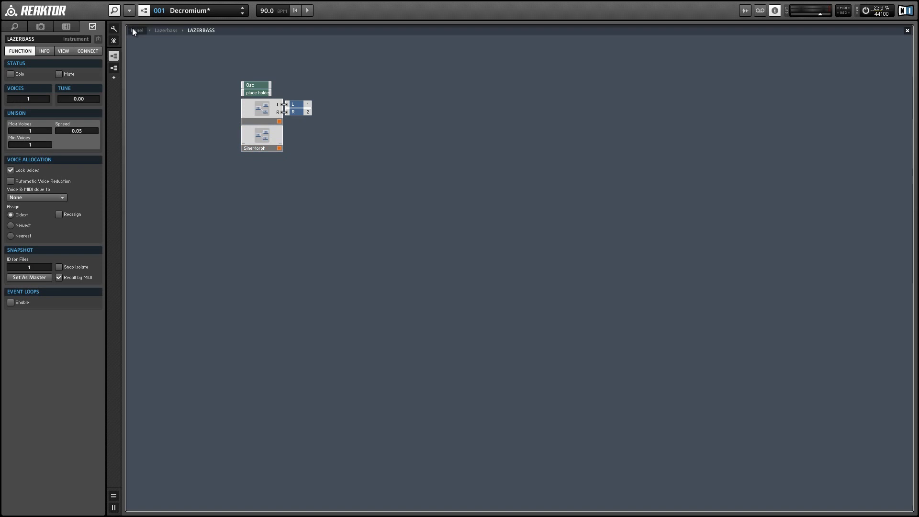
Step: Switch to the Lazerbass front panel showing oscillator, filter, envelope and LFO controls
left_click(137, 29)
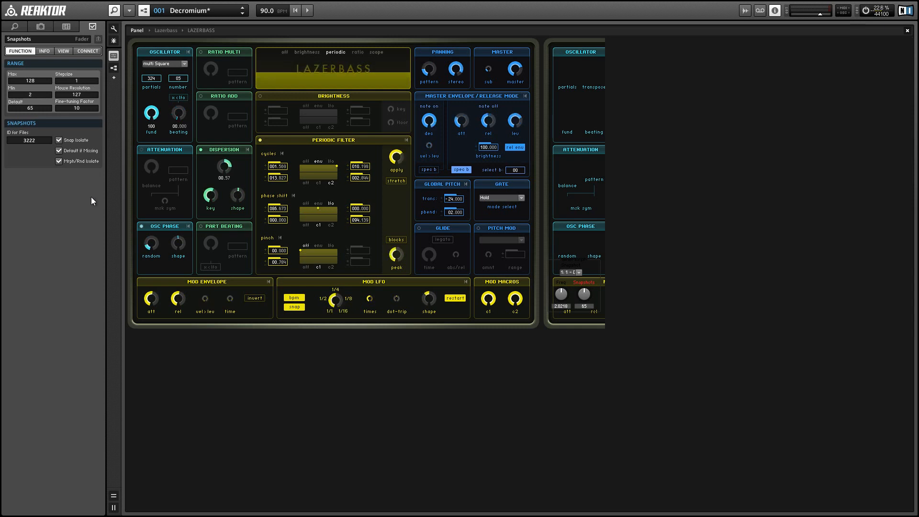
Step: From the Snapshots knob's structure, re-save SineMorph over its existing macro file
right_click(583, 293)
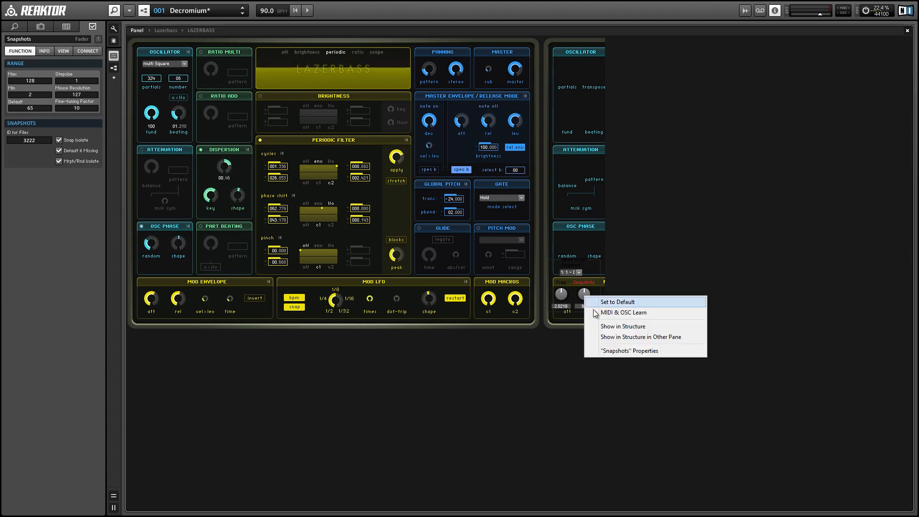
left_click(623, 325)
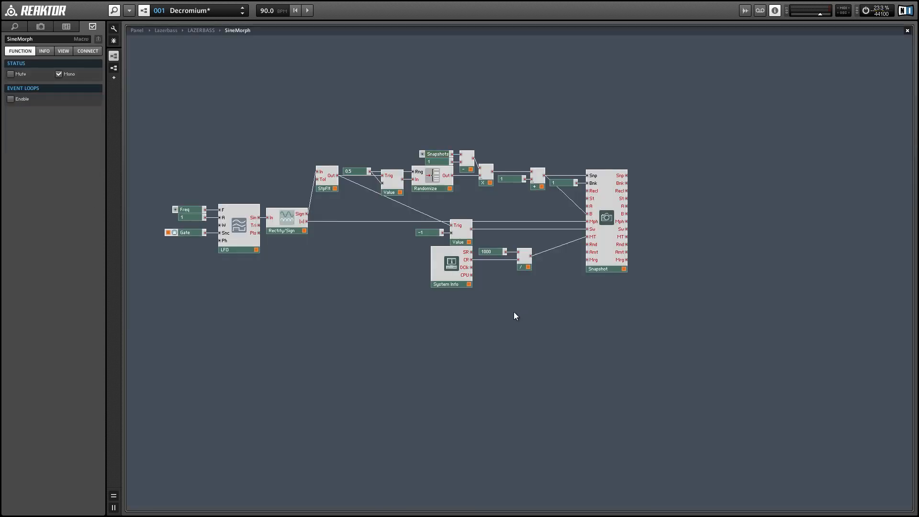
right_click(262, 135)
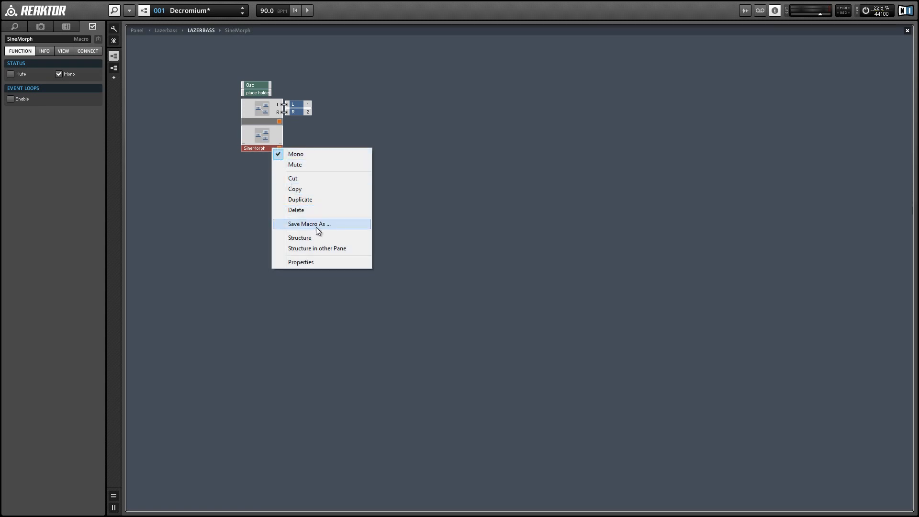
left_click(309, 223)
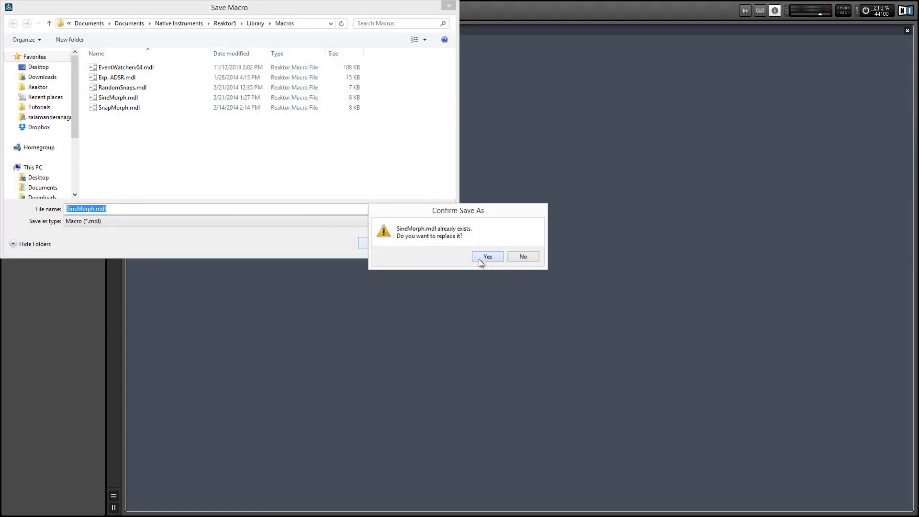
left_click(487, 257)
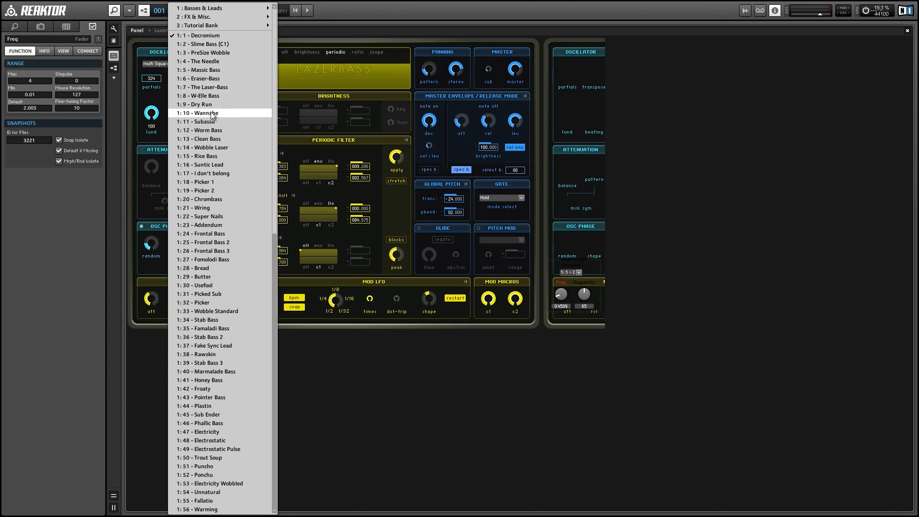
Step: Load the Wannabe preset from the snapshot list
left_click(201, 113)
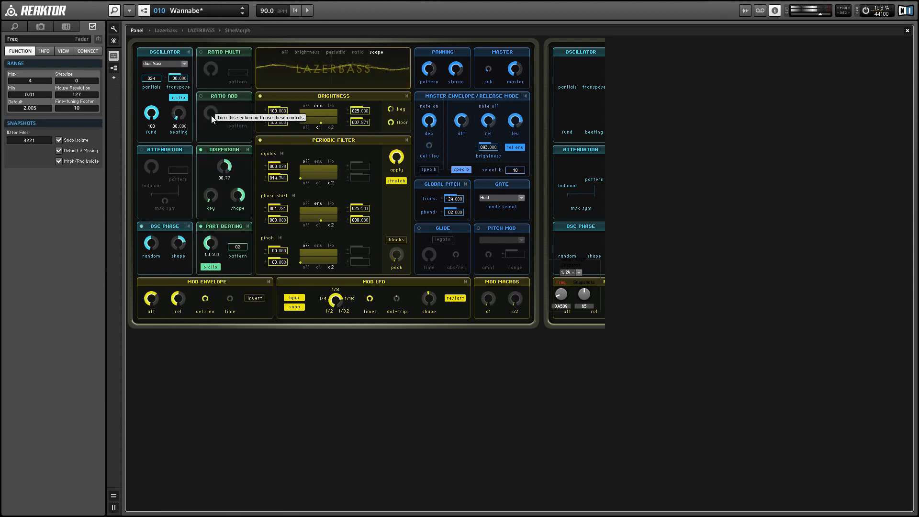